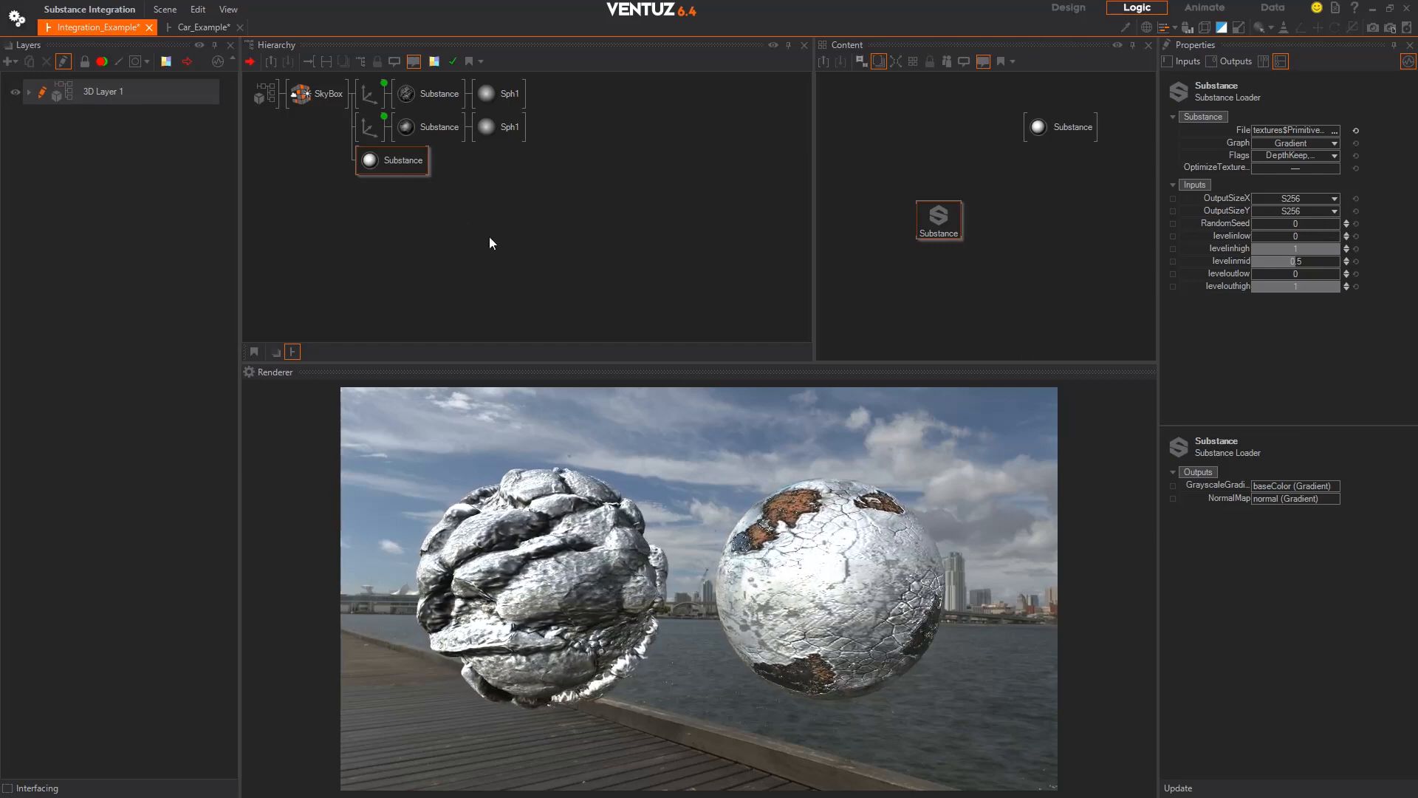
Inspect the Substance Loader and the peeled paint metal (PPM.sbsar) Substance Material properties
{"action": "left_click", "coordinate": [391, 160]}
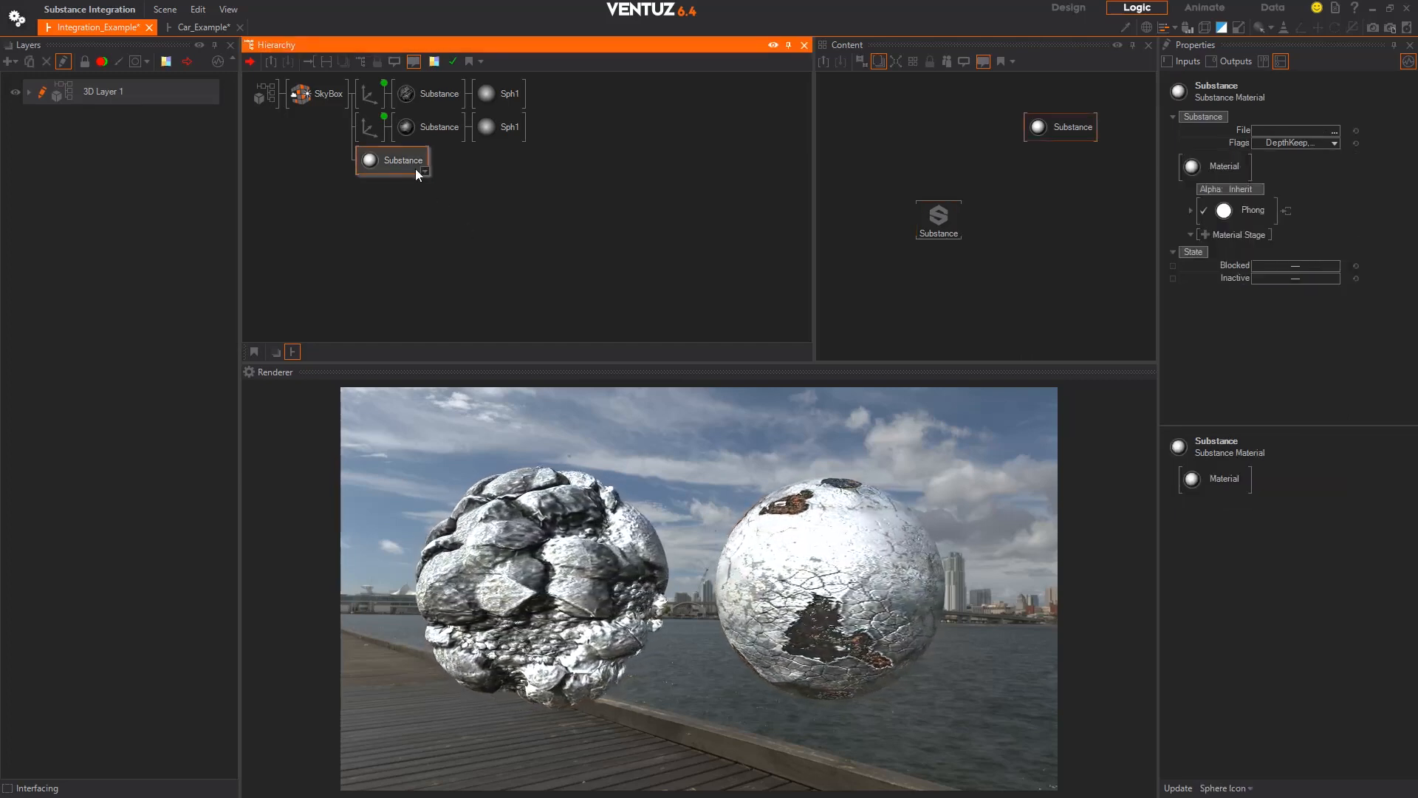
{"action": "left_click", "coordinate": [439, 126]}
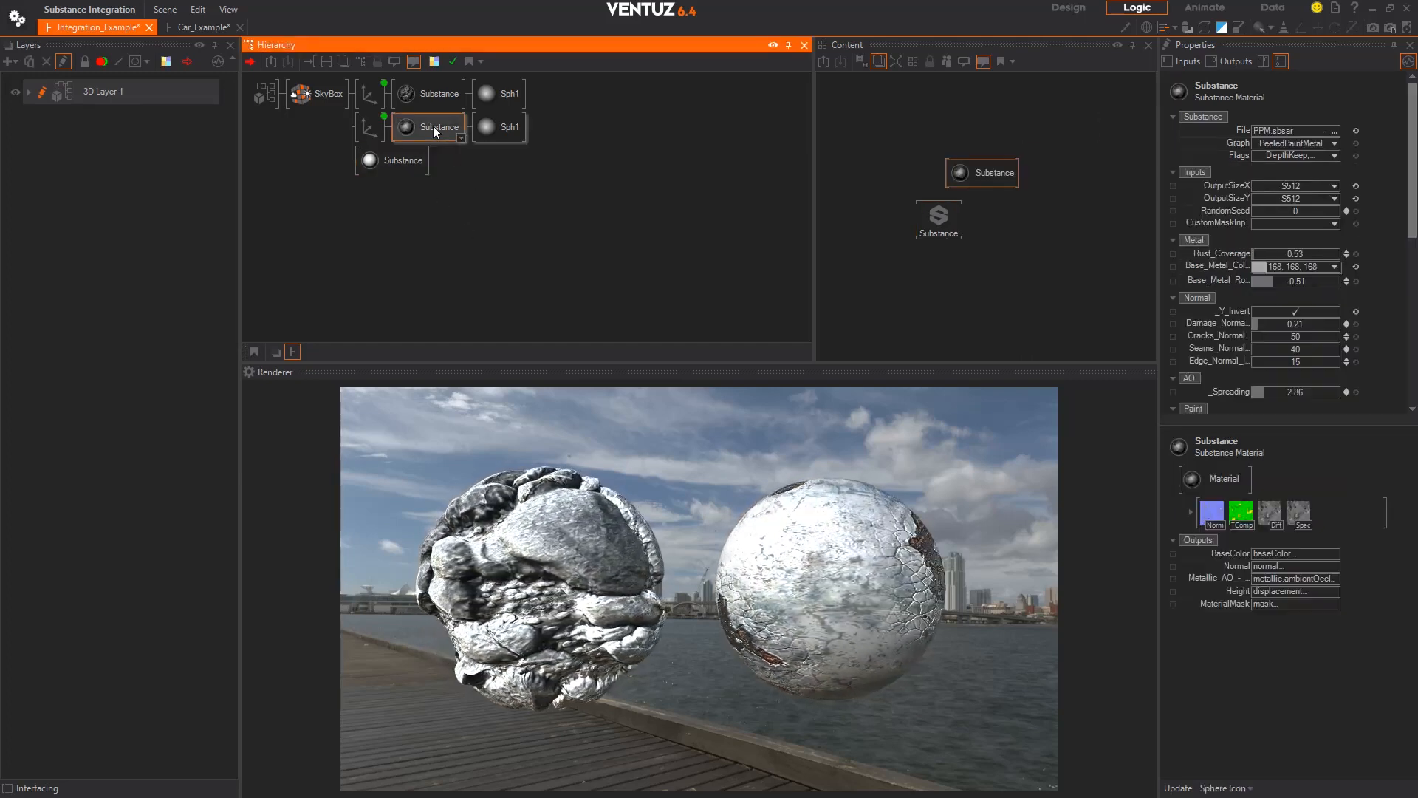
{"action": "left_click", "coordinate": [938, 220]}
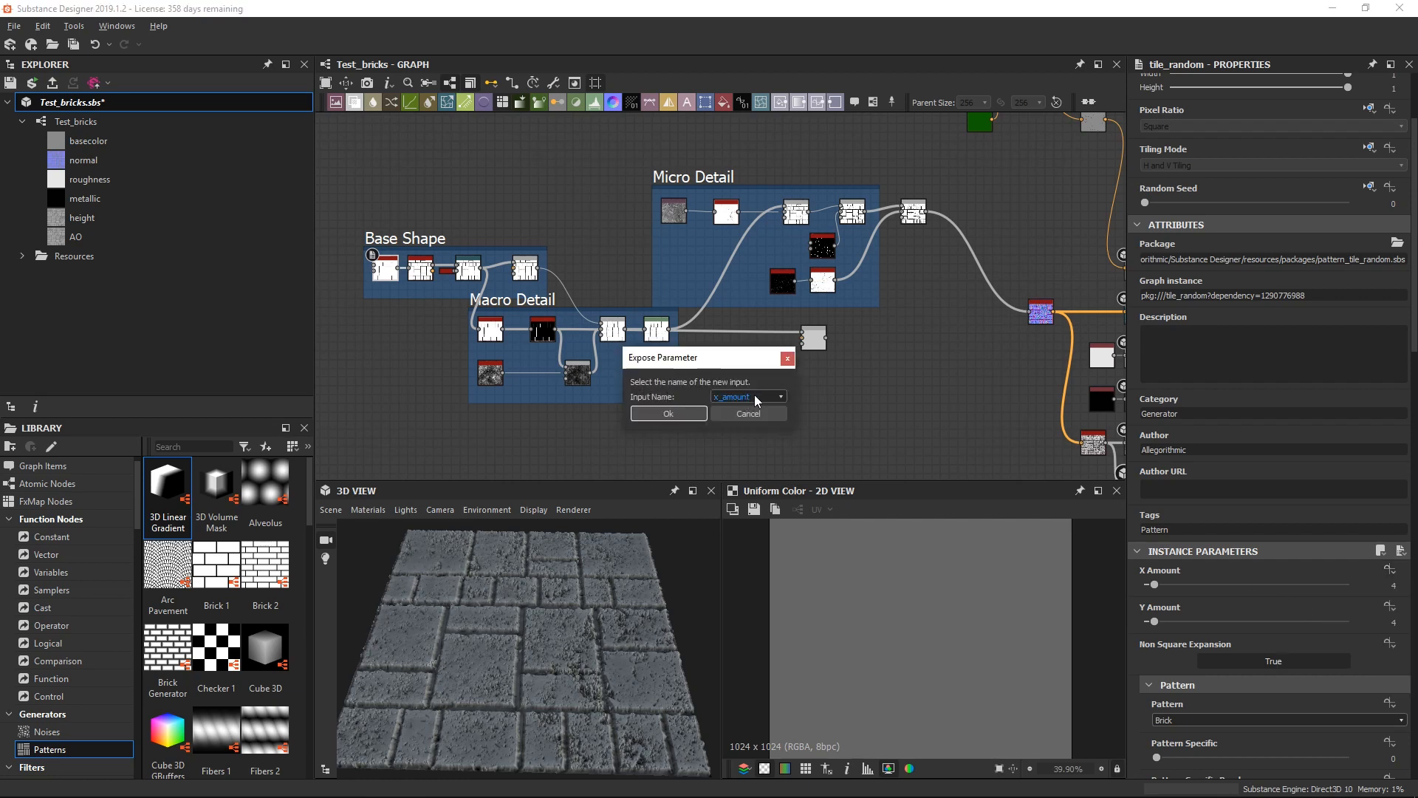
Confirm exposing X Amount as x_amount, then select the Test_bricks.sbs package
{"action": "left_click", "coordinate": [780, 396]}
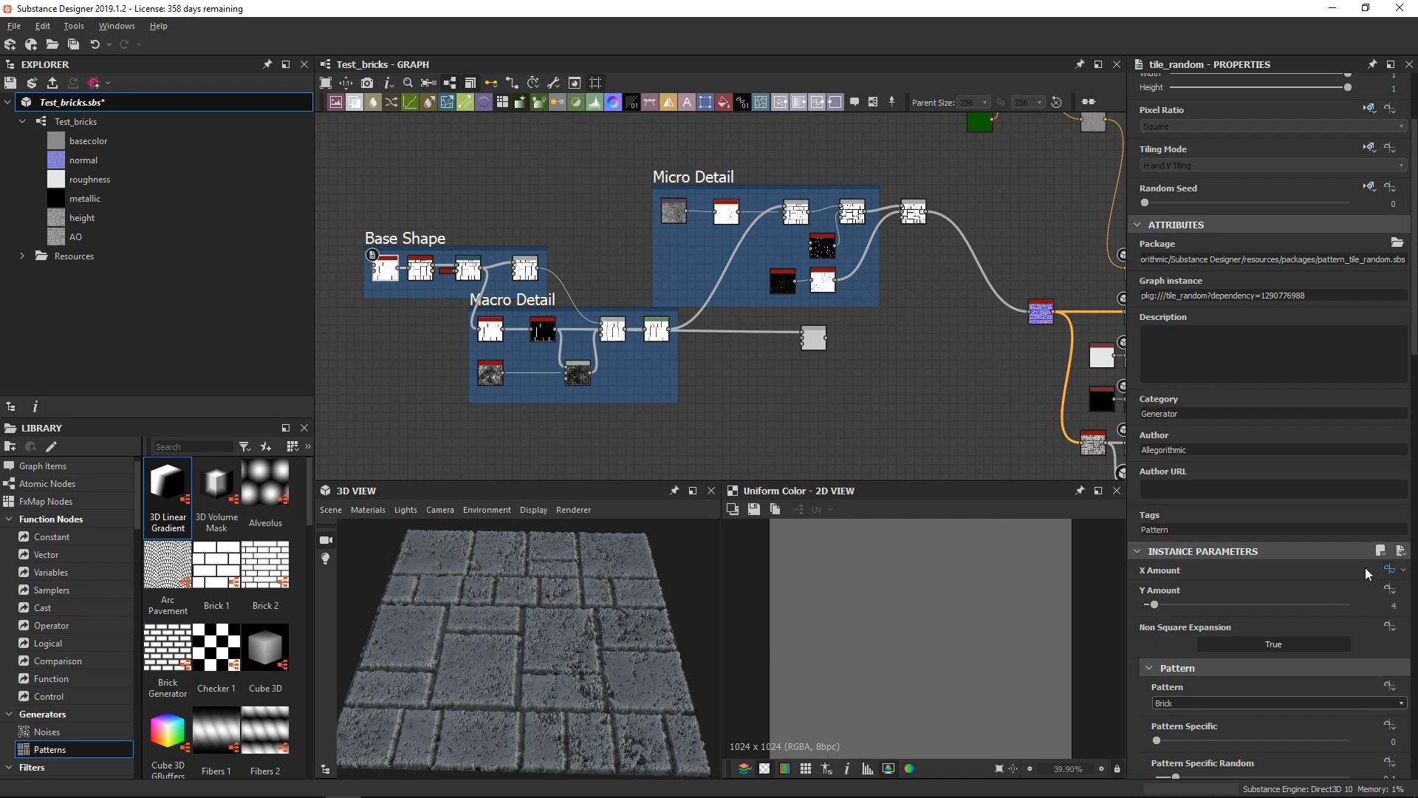
{"action": "mouse_move", "coordinate": [1176, 573]}
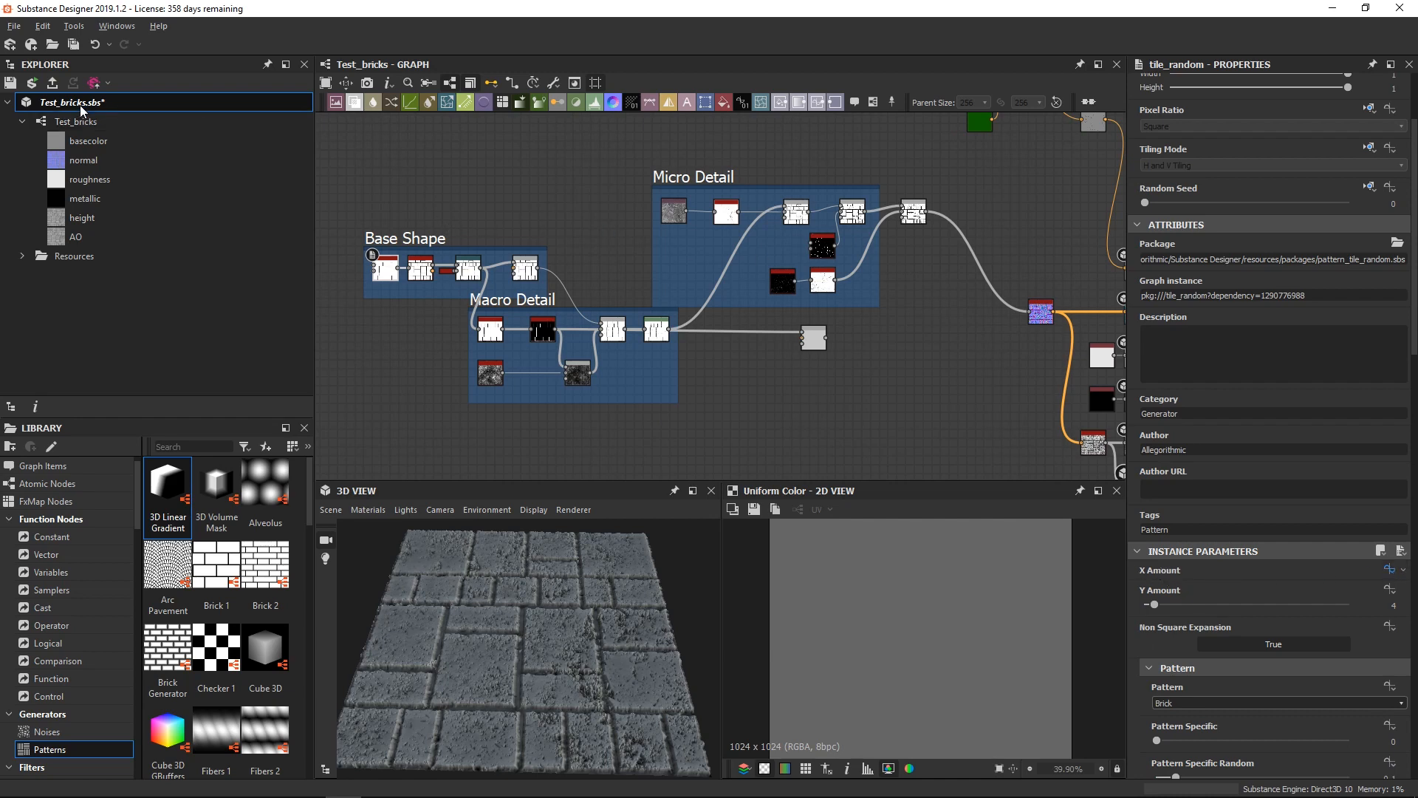
{"action": "left_click", "coordinate": [52, 82]}
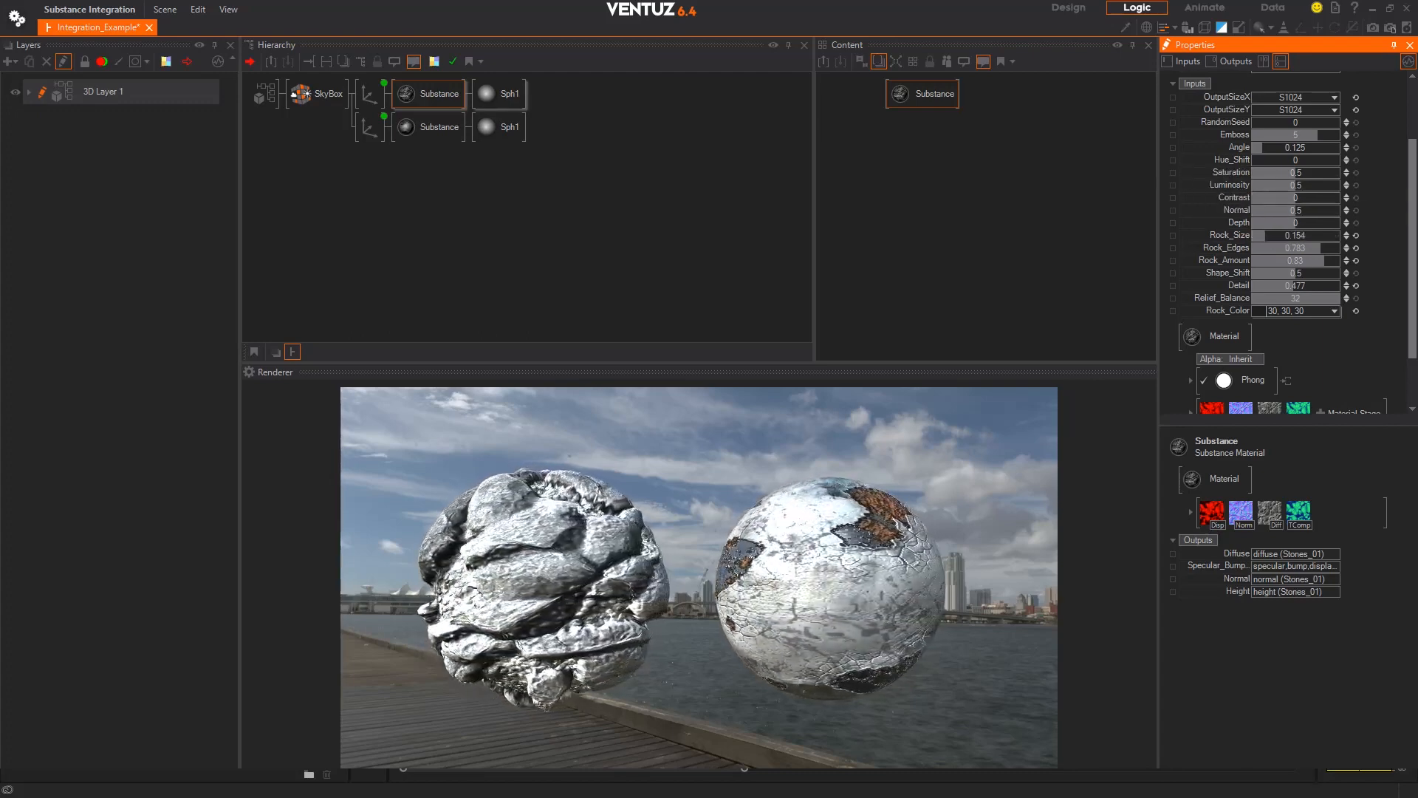
Switch to the 06Slideshow scene showing the missing-assets slide
{"action": "left_click", "coordinate": [254, 27]}
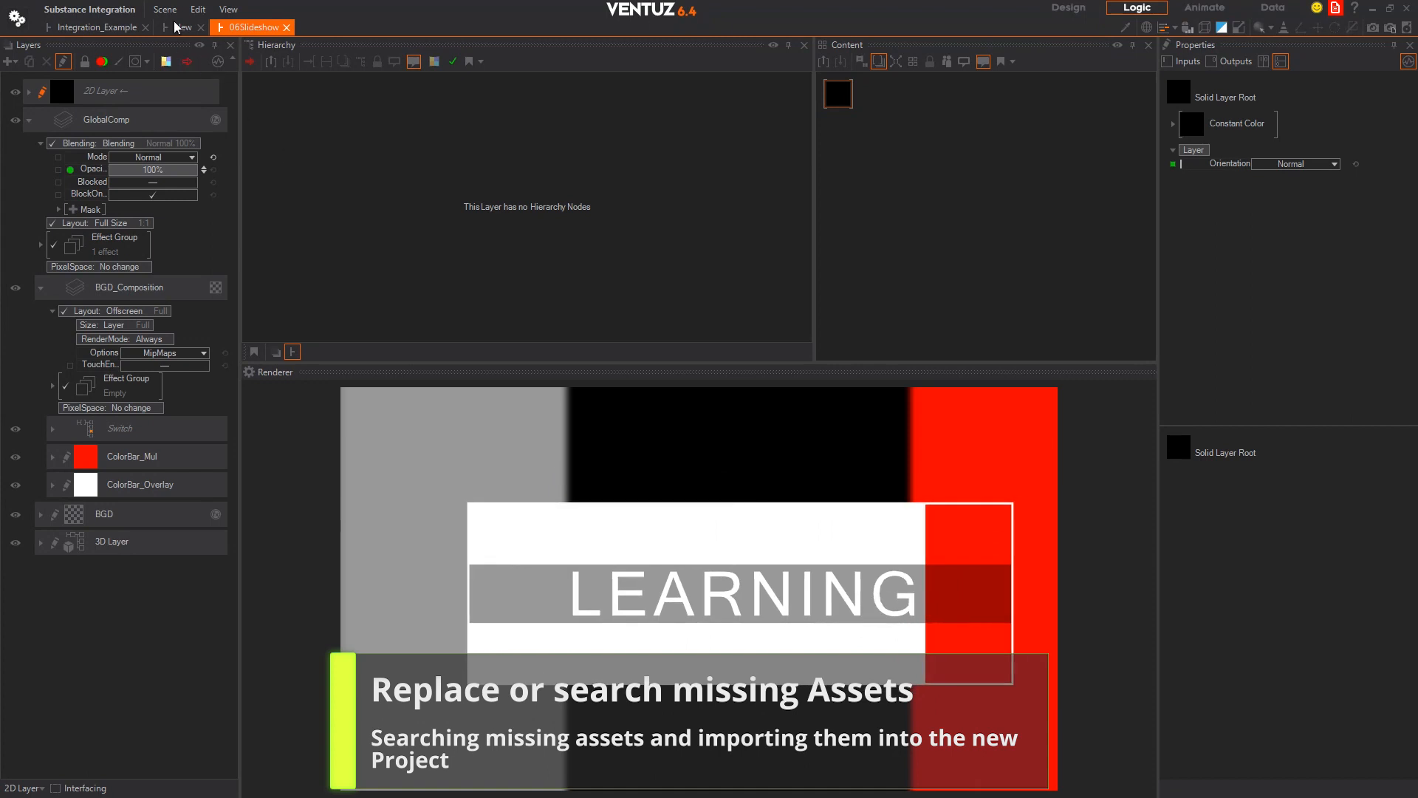
Open Scene Statistics and expand all entries in the assets list
{"action": "left_click", "coordinate": [165, 9]}
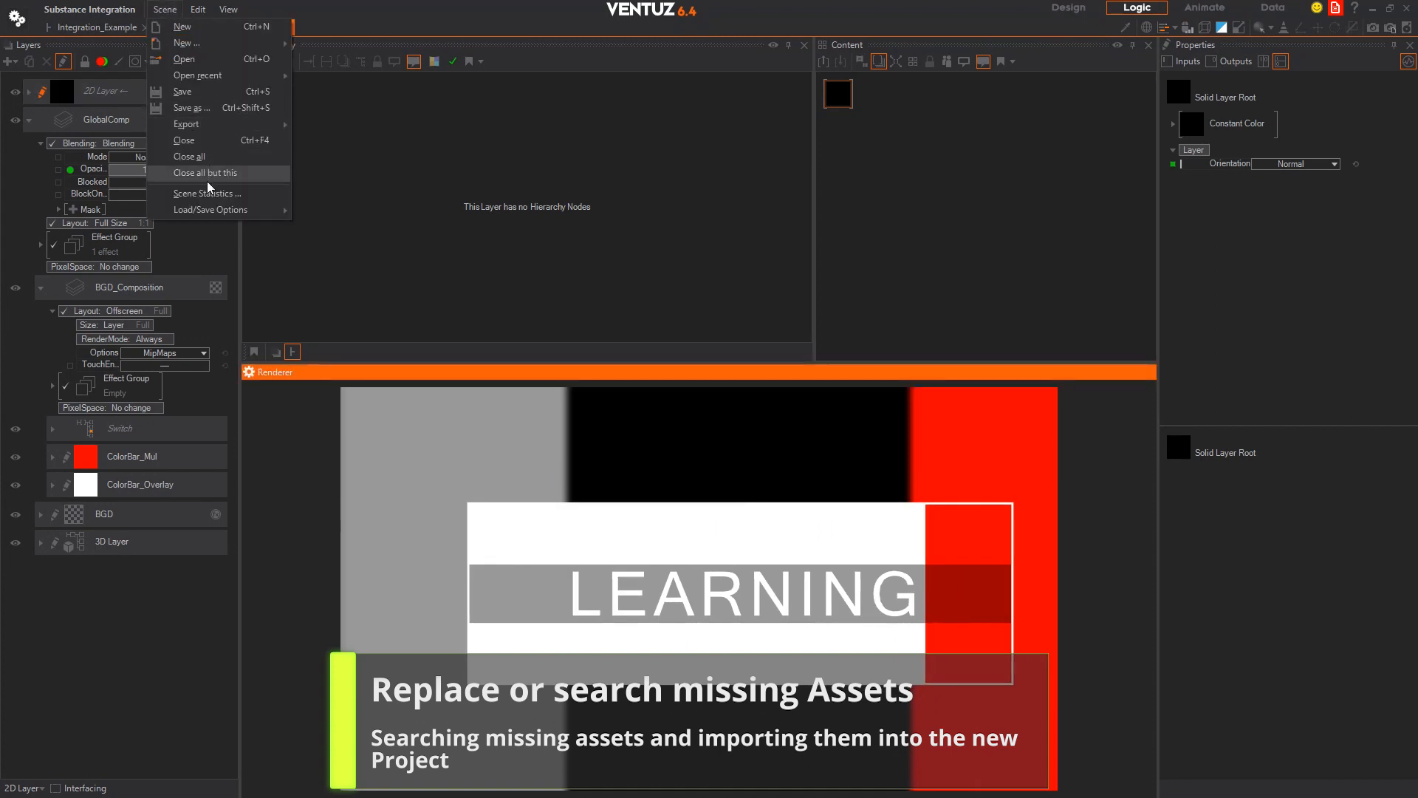
{"action": "left_click", "coordinate": [207, 193]}
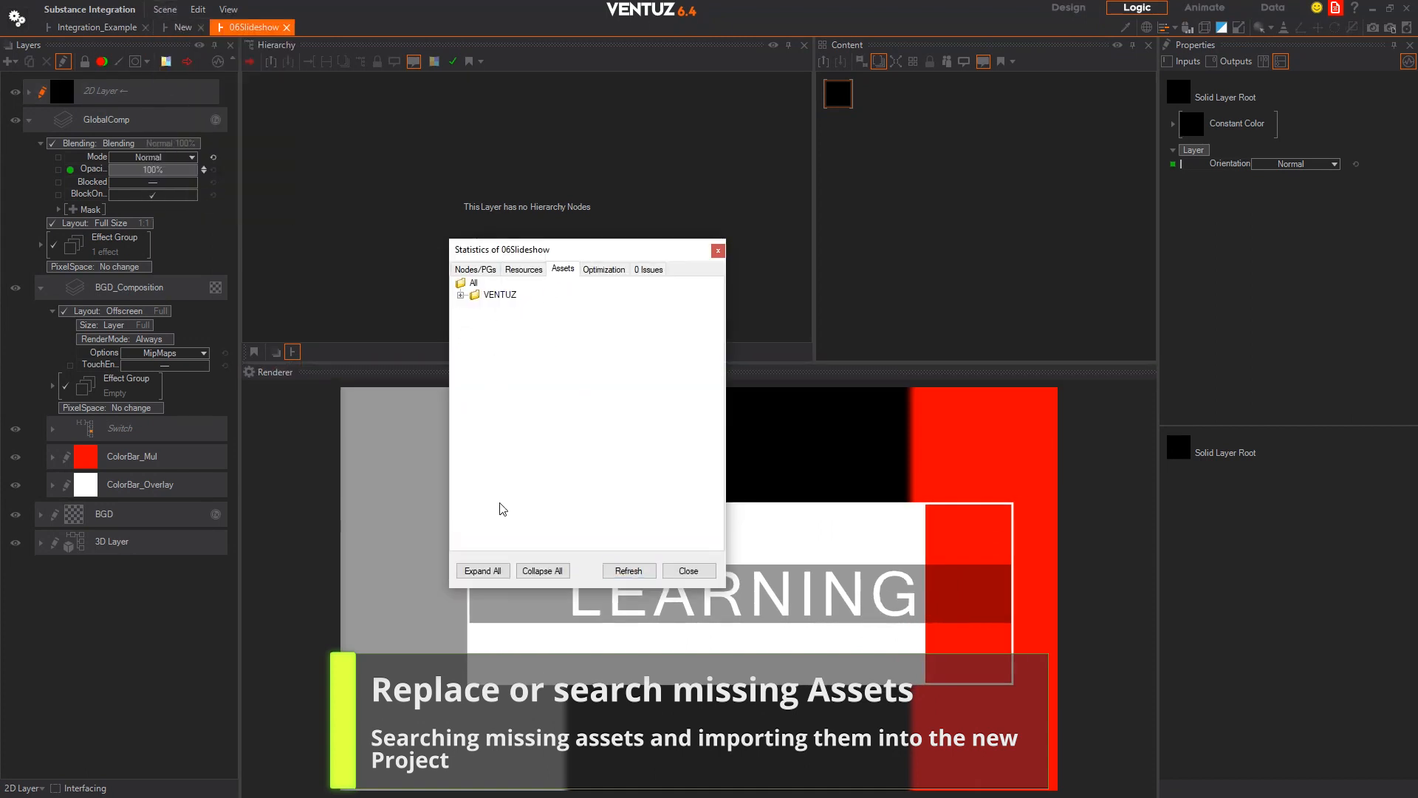
{"action": "left_click", "coordinate": [482, 569]}
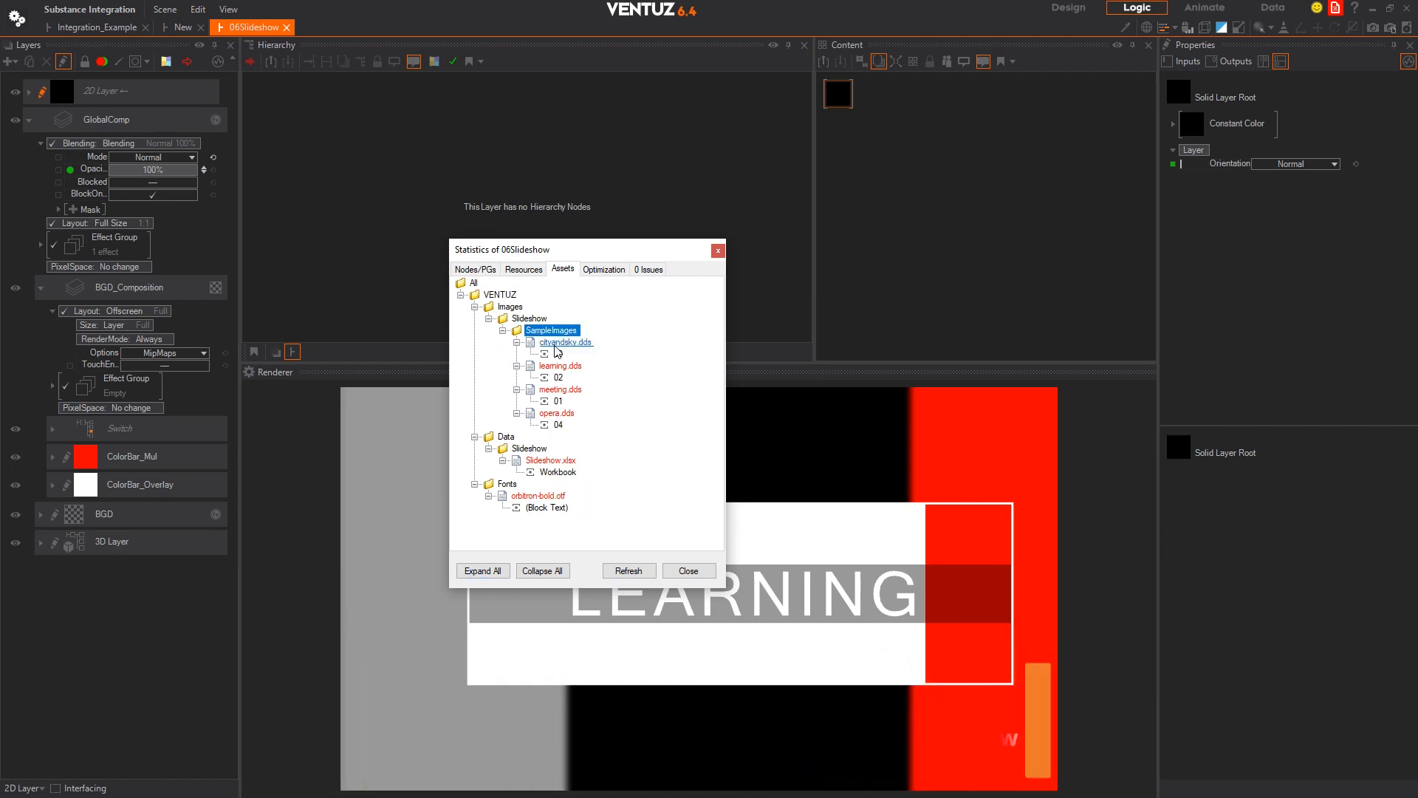
Search the SampleImages folder for missing assets and import the found images
{"action": "right_click", "coordinate": [564, 342]}
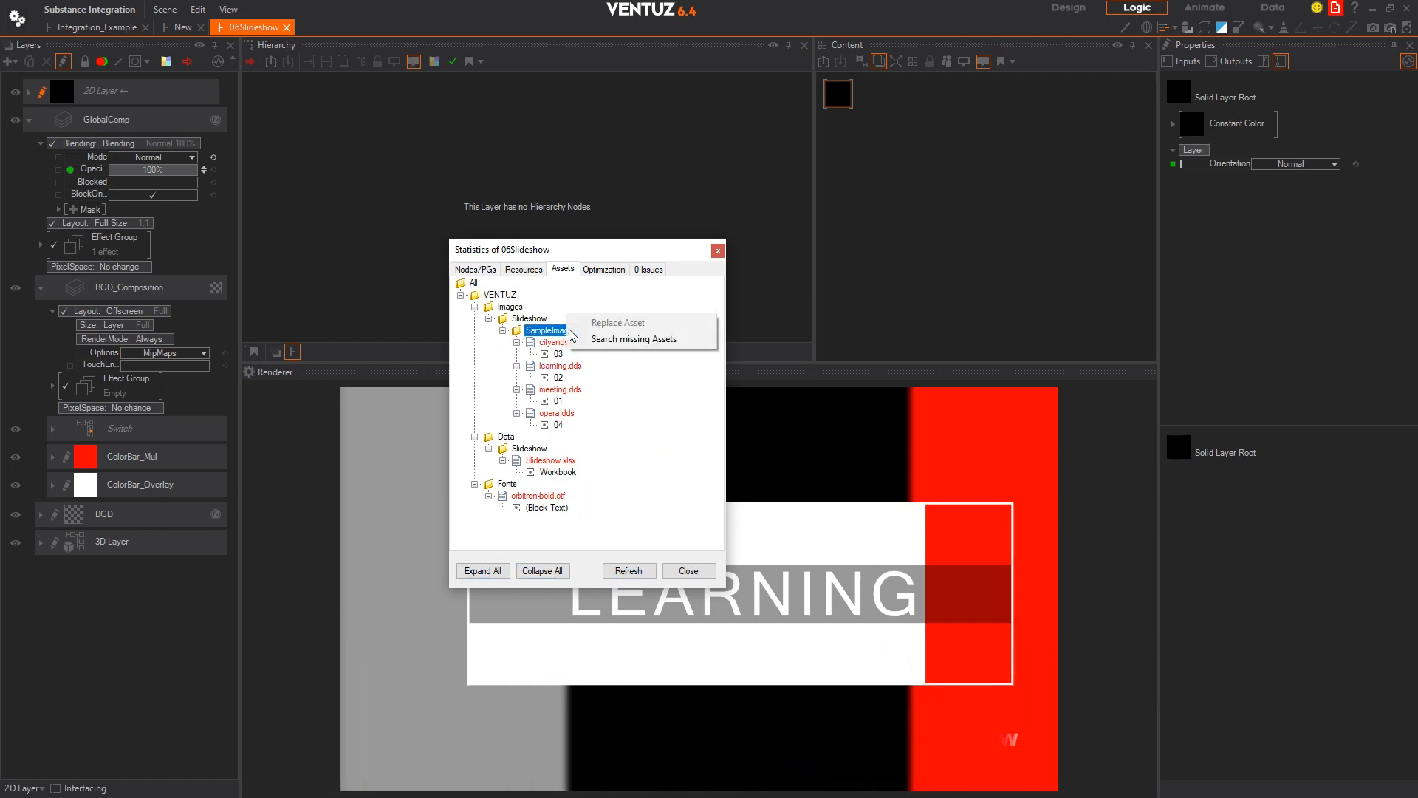
{"action": "left_click", "coordinate": [634, 338]}
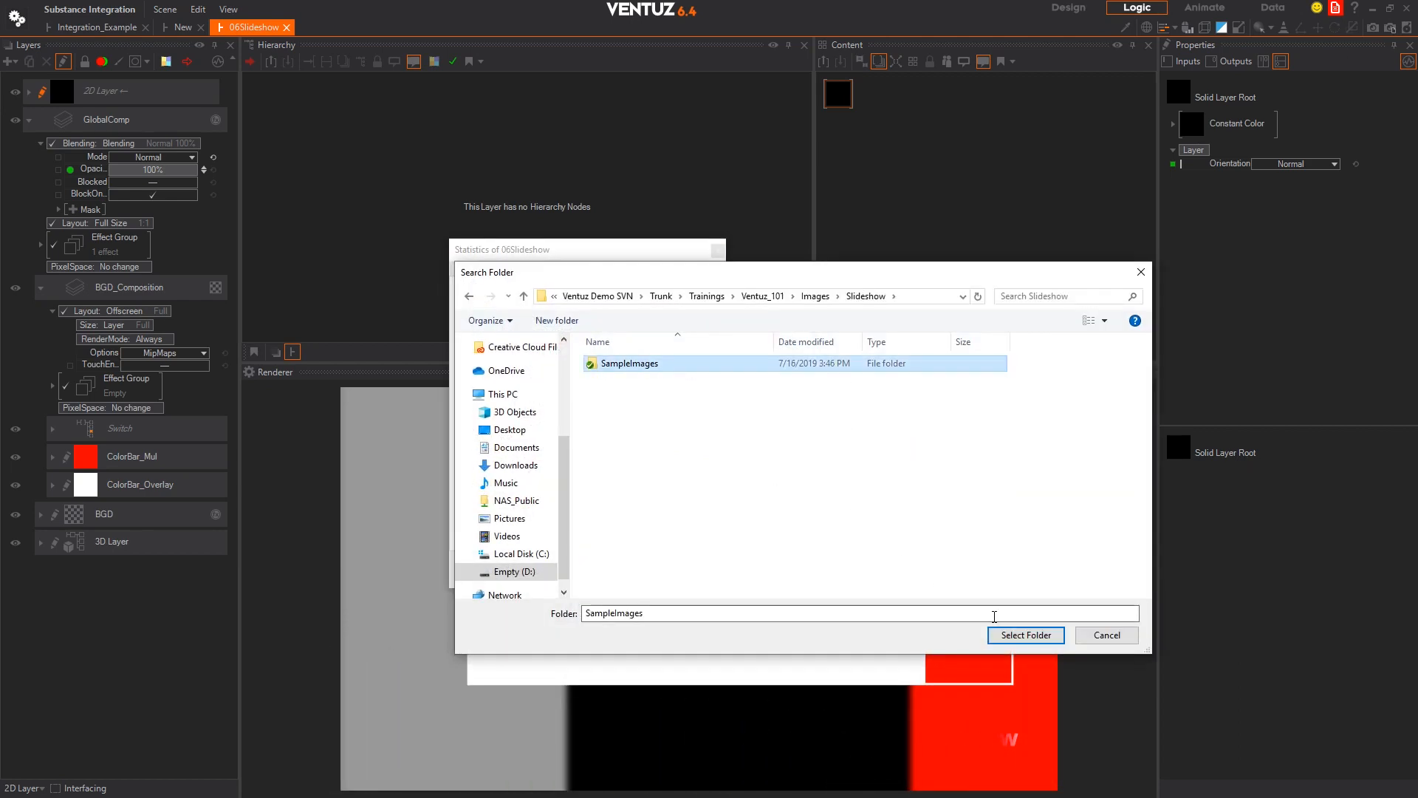
{"action": "left_click", "coordinate": [1025, 634]}
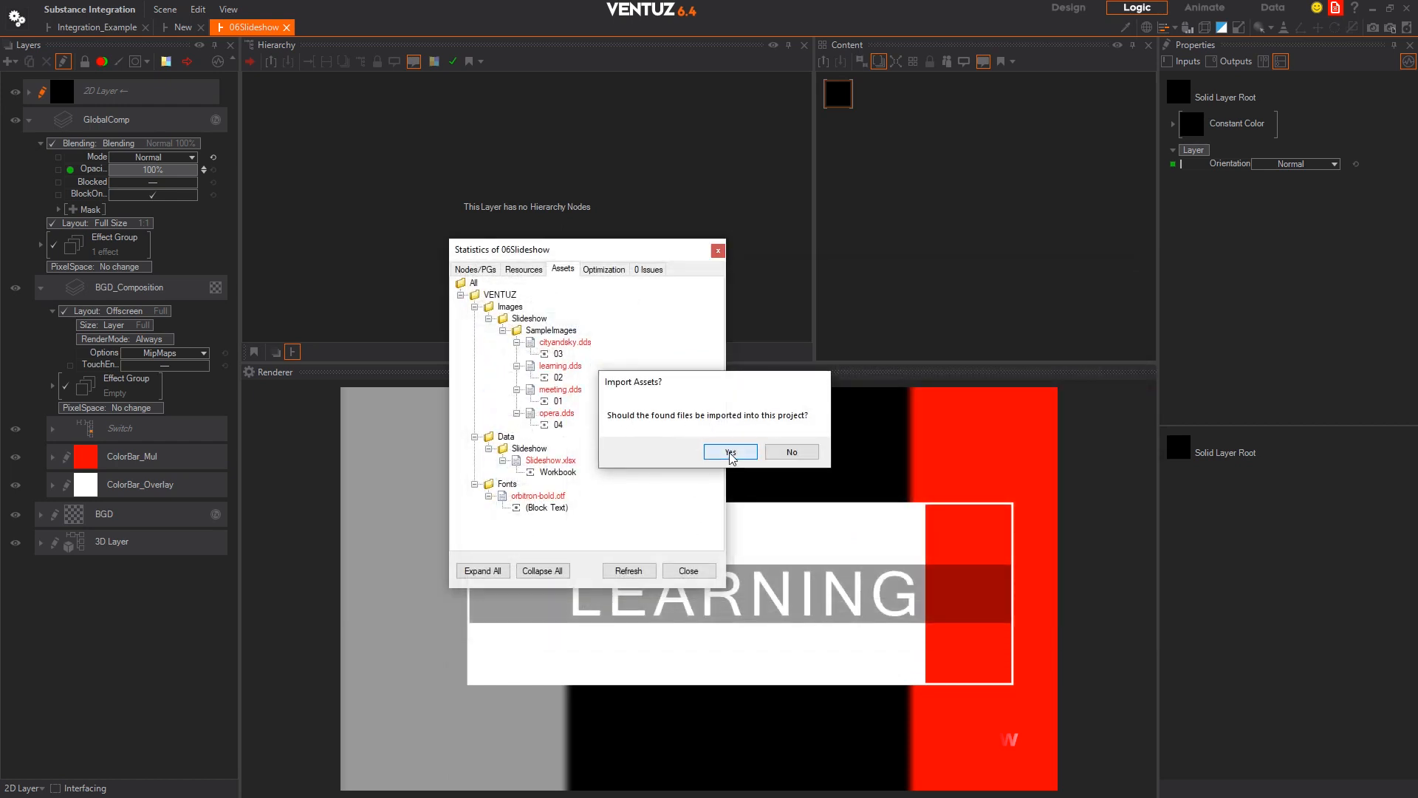
{"action": "left_click", "coordinate": [729, 452]}
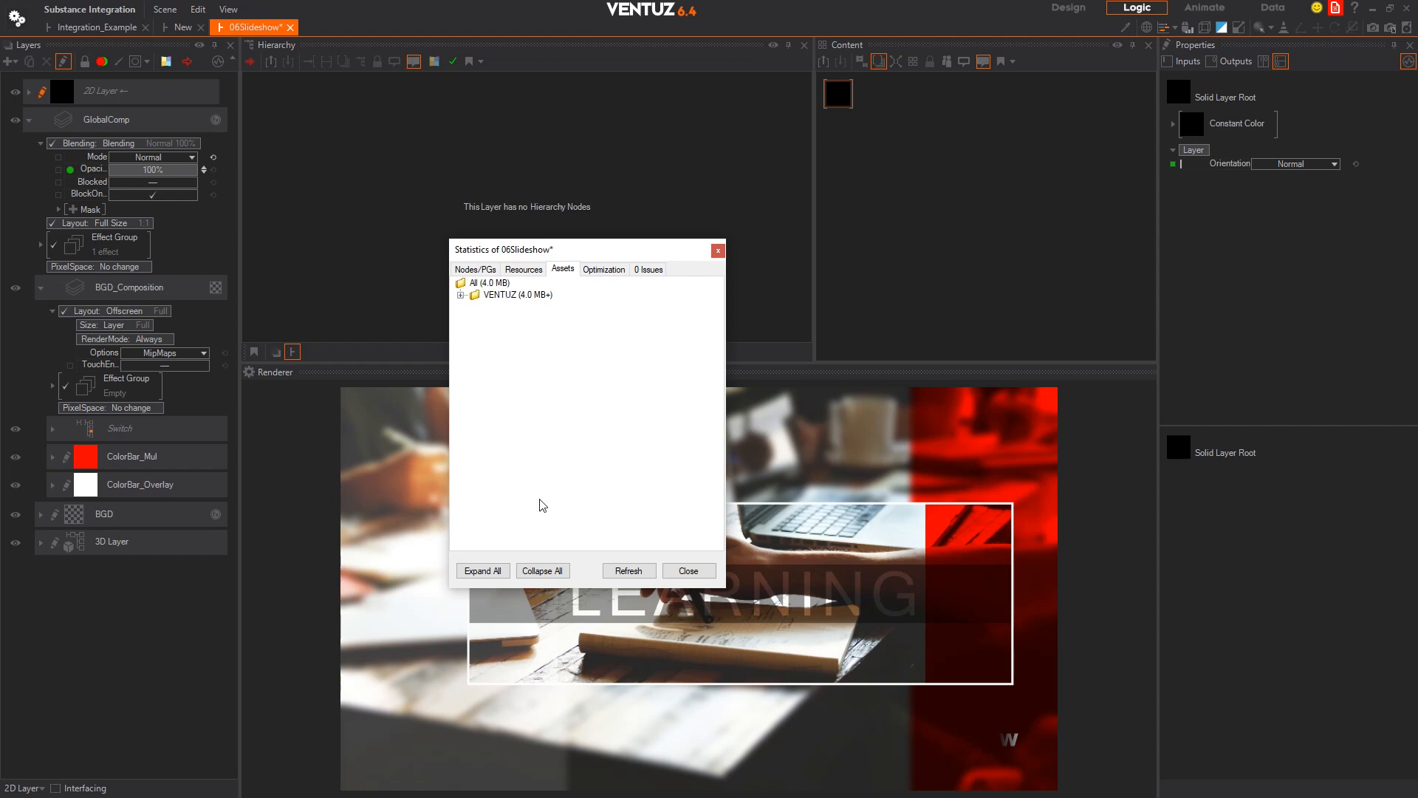
{"action": "left_click", "coordinate": [686, 570]}
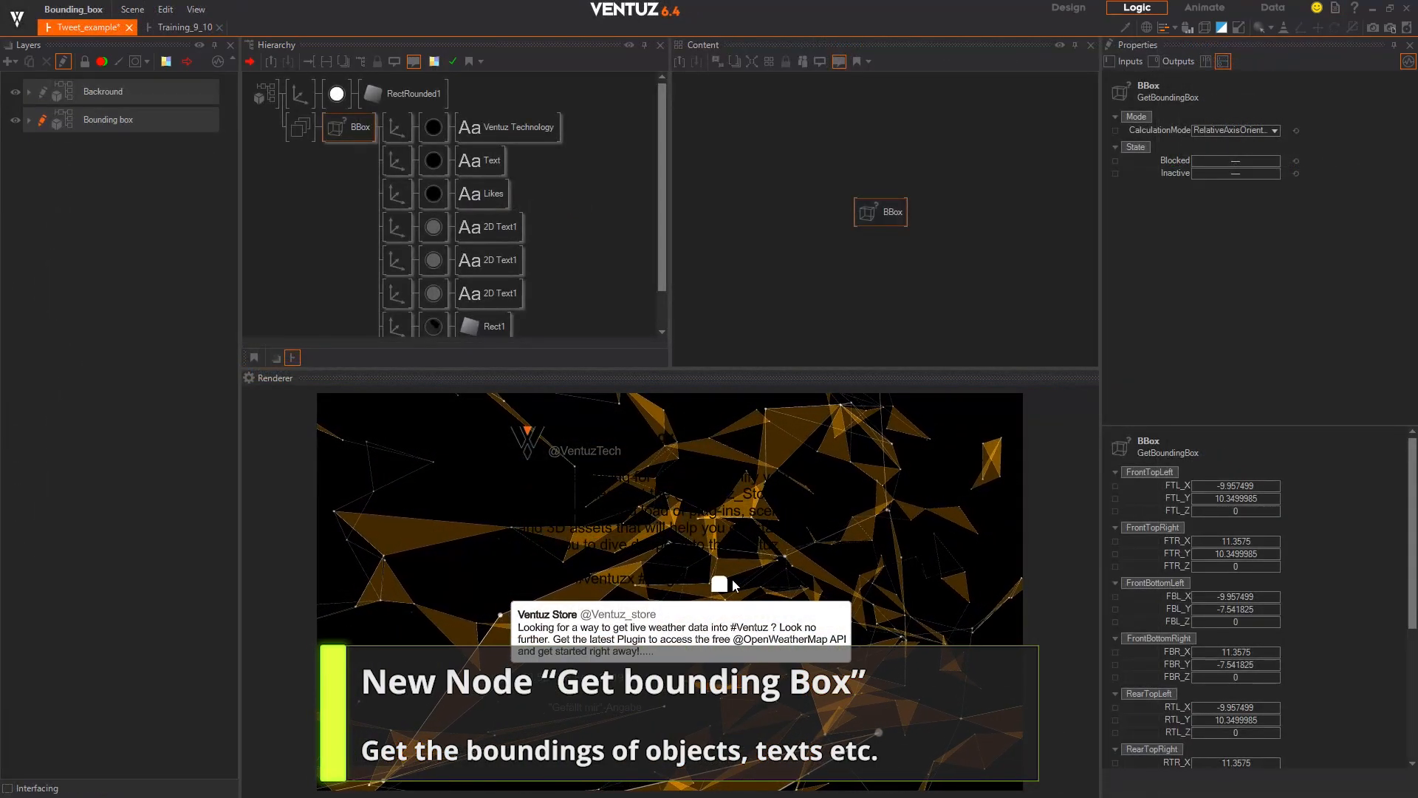
Link RectRounded1's height and the Axis X position to the bounding box outputs
{"action": "left_click", "coordinate": [411, 93]}
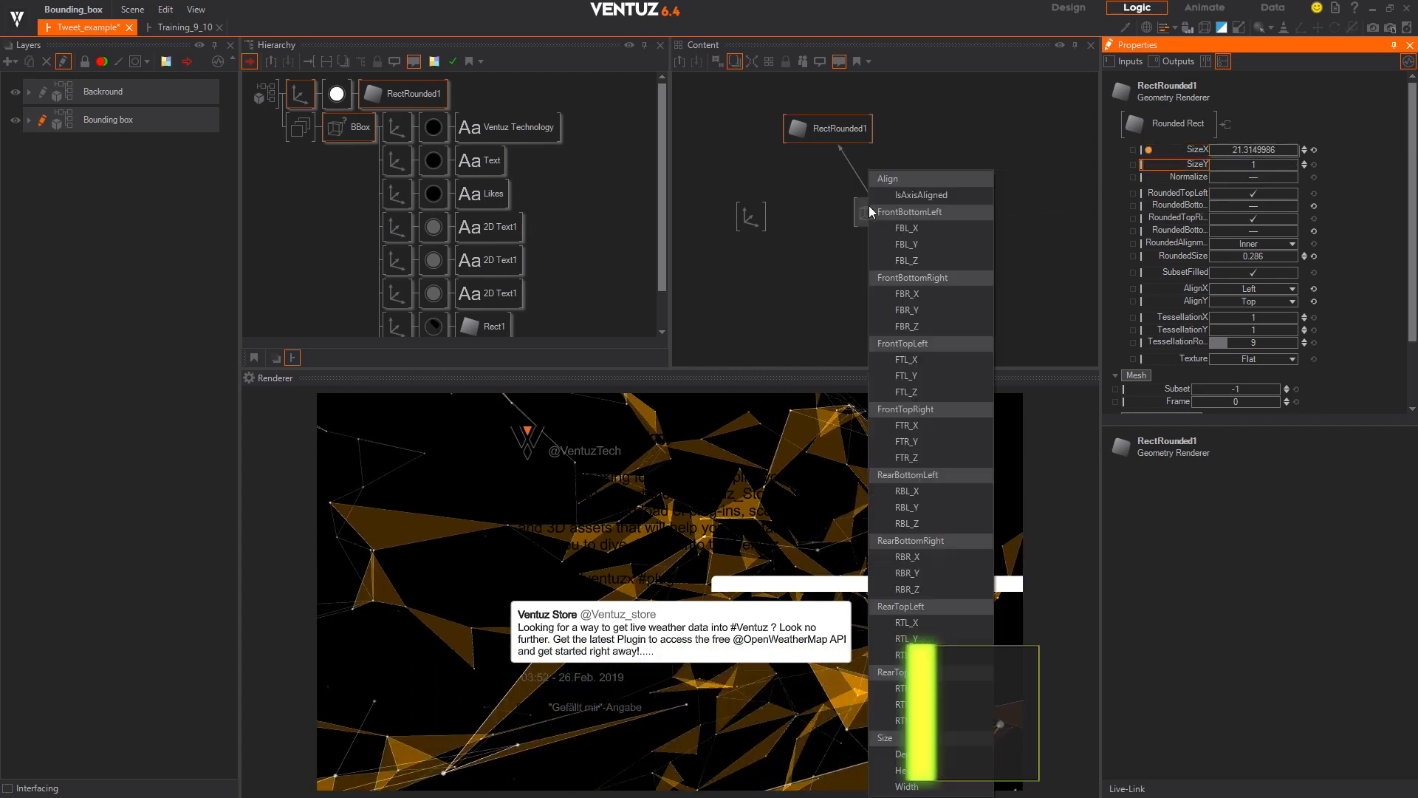
{"action": "left_click", "coordinate": [814, 209]}
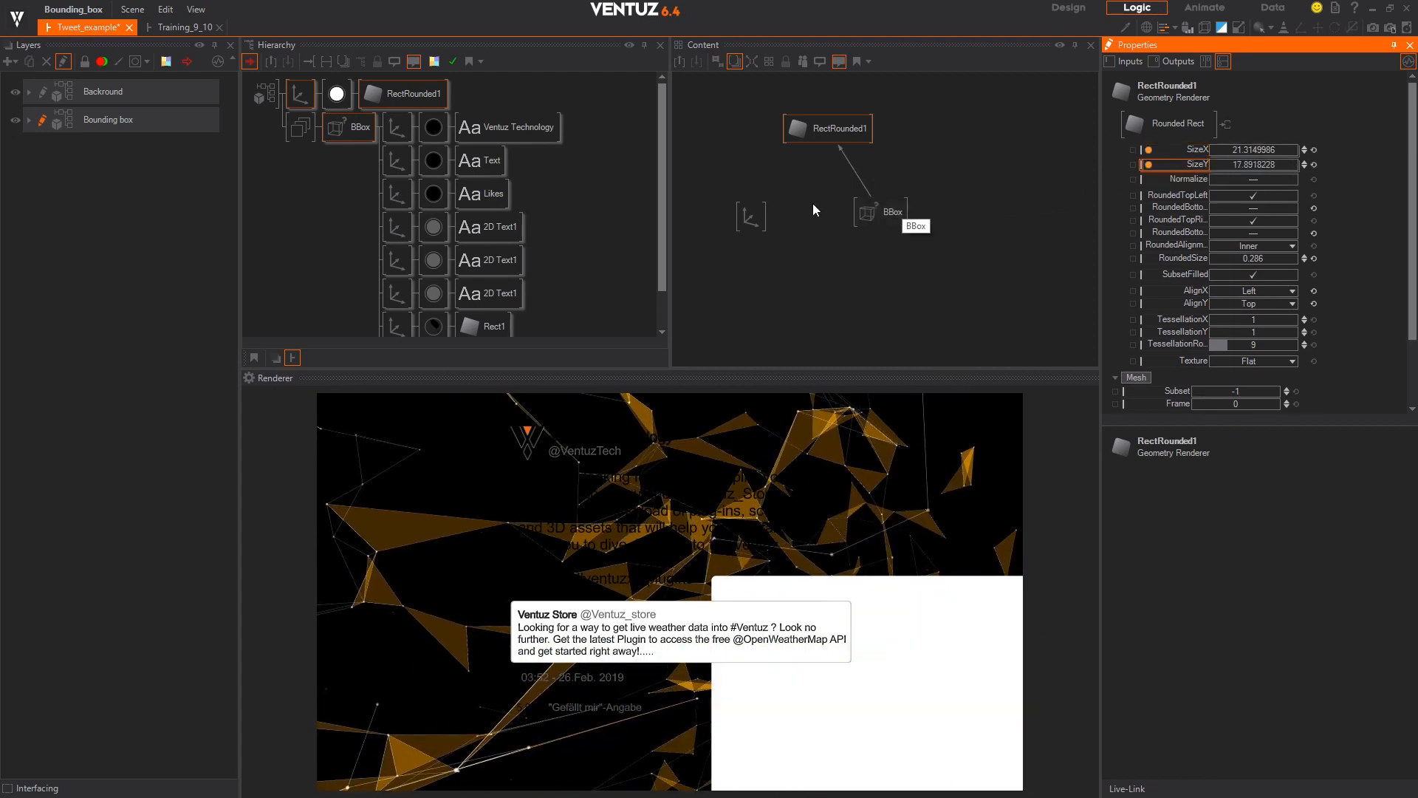
{"action": "left_click", "coordinate": [752, 217]}
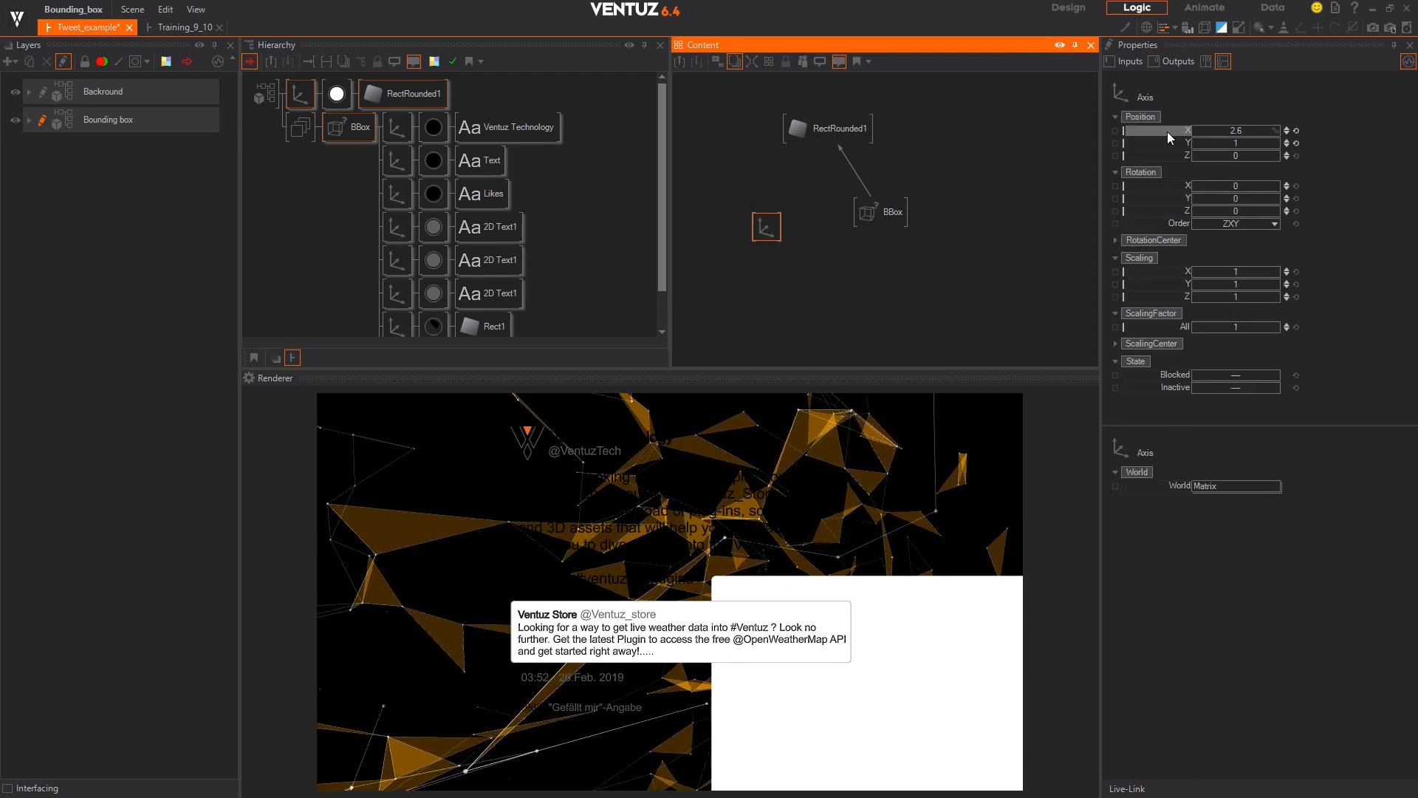
{"action": "left_click", "coordinate": [867, 211]}
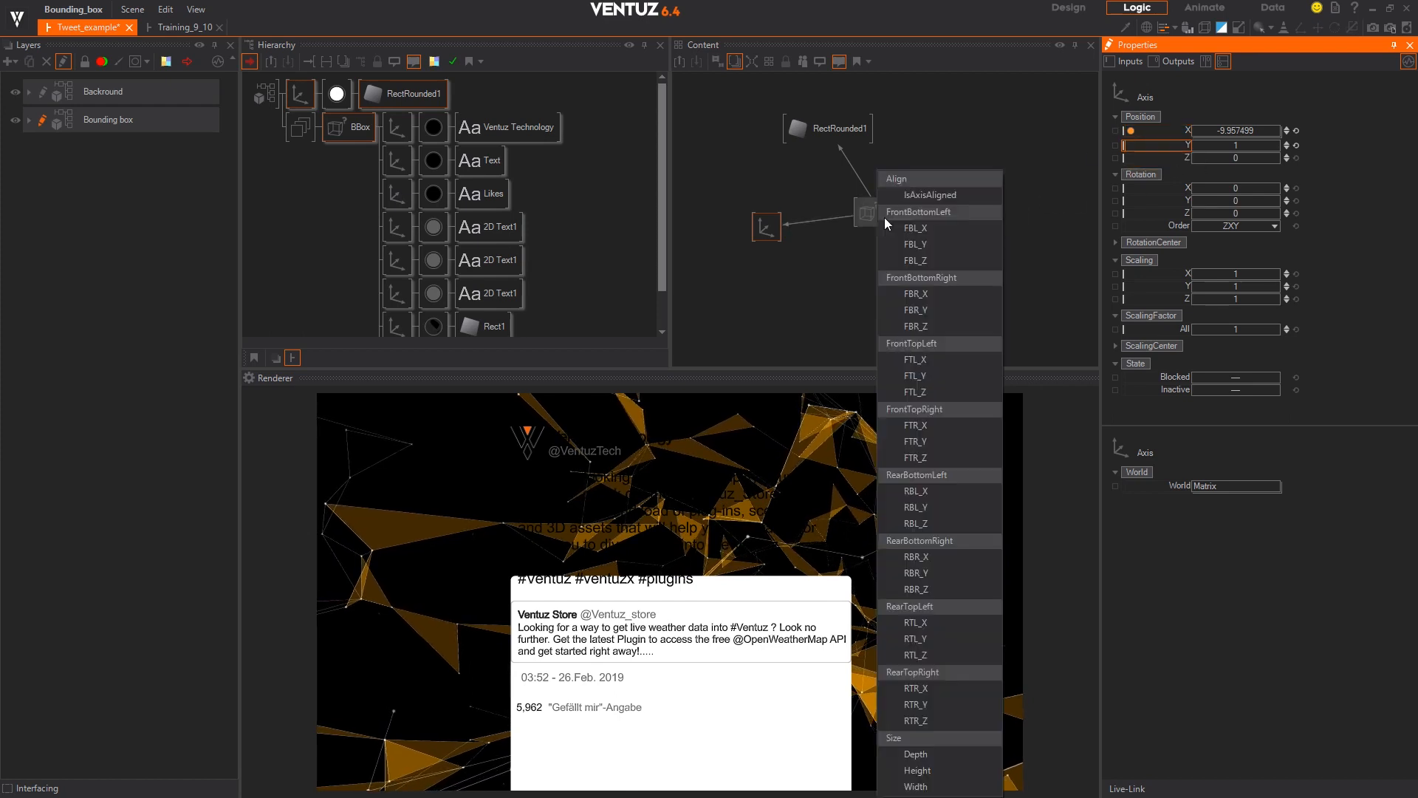
{"action": "mouse_move", "coordinate": [938, 376]}
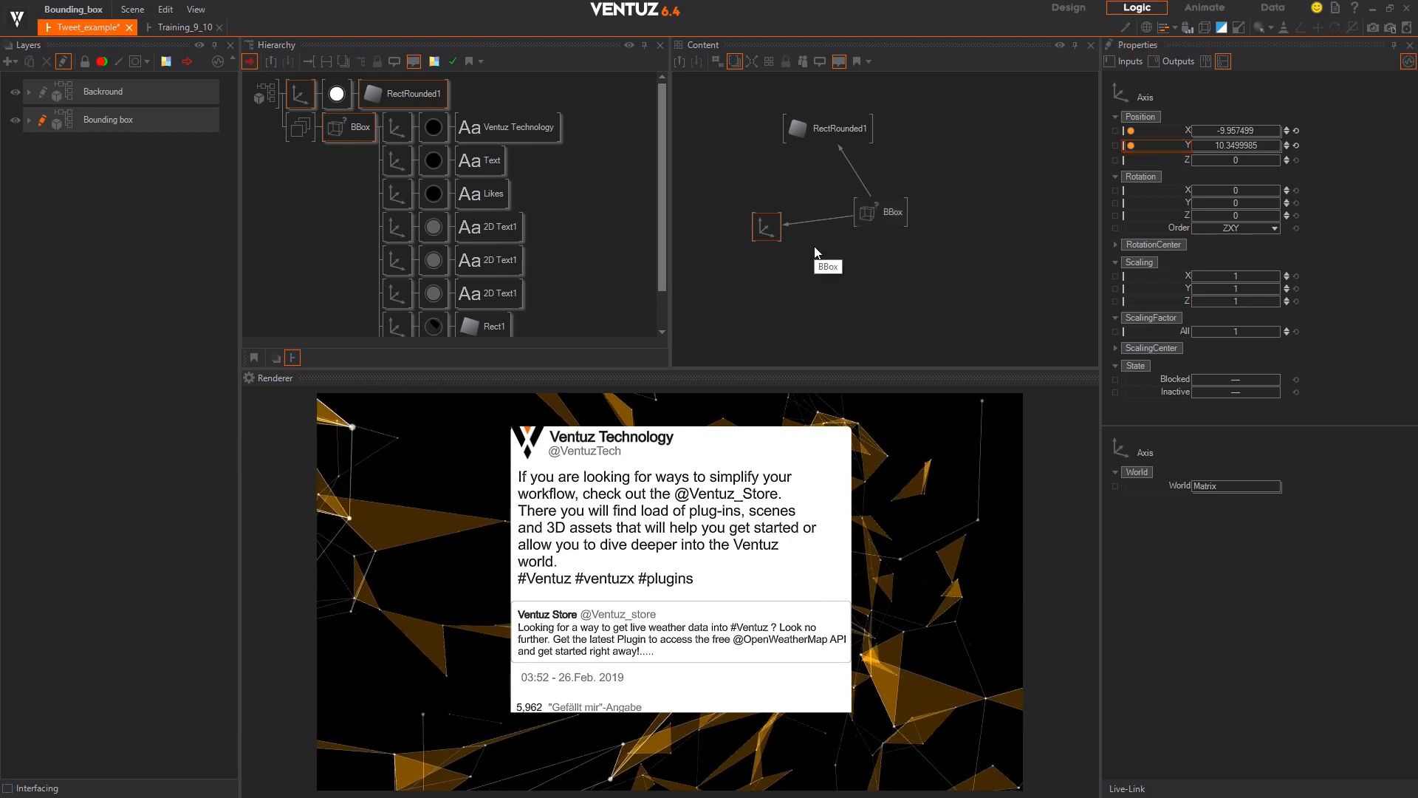
In Car_Example's Scene Statistics Optimization tab, select all and expand Identity Axis and User Inactivated
{"action": "left_click", "coordinate": [203, 27]}
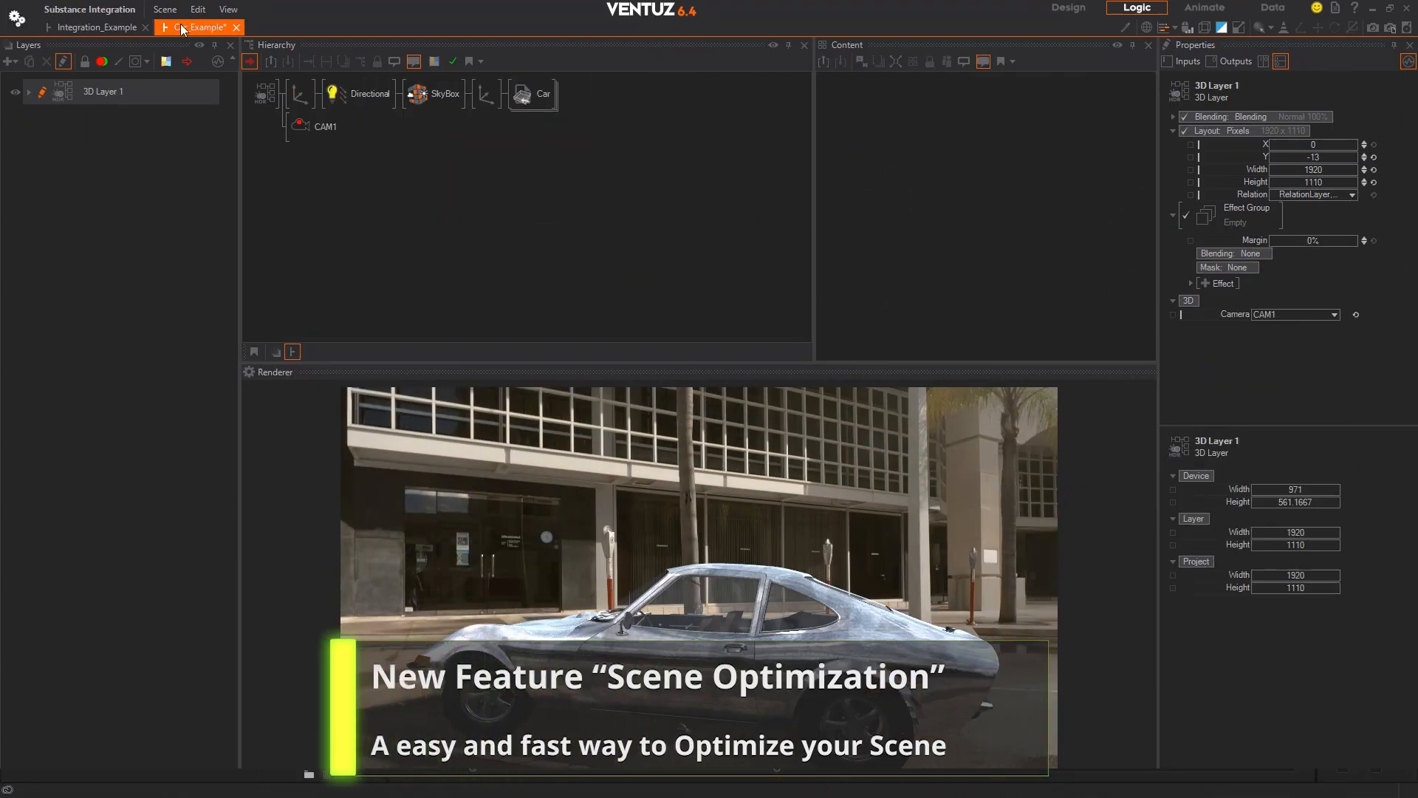
{"action": "left_click", "coordinate": [165, 9]}
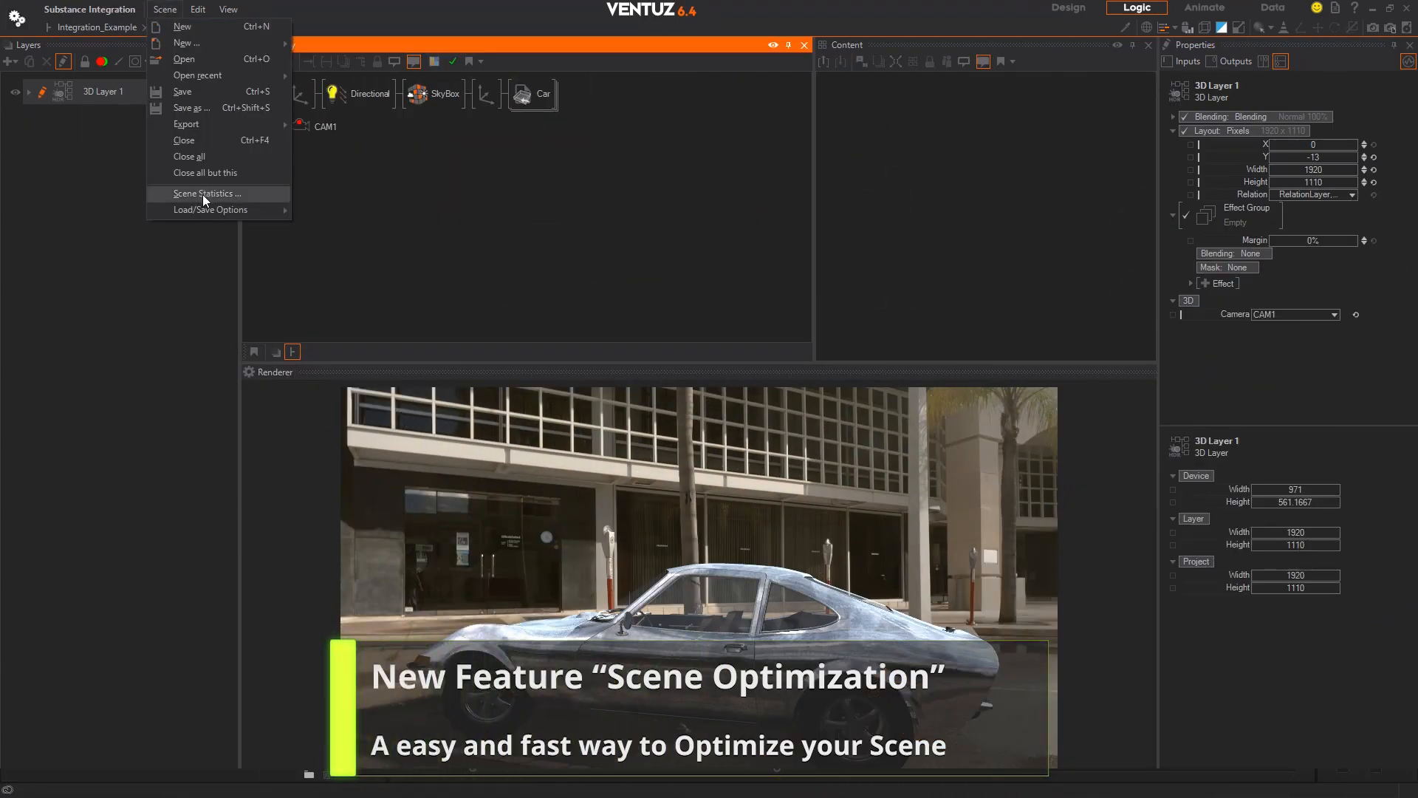
{"action": "left_click", "coordinate": [207, 194]}
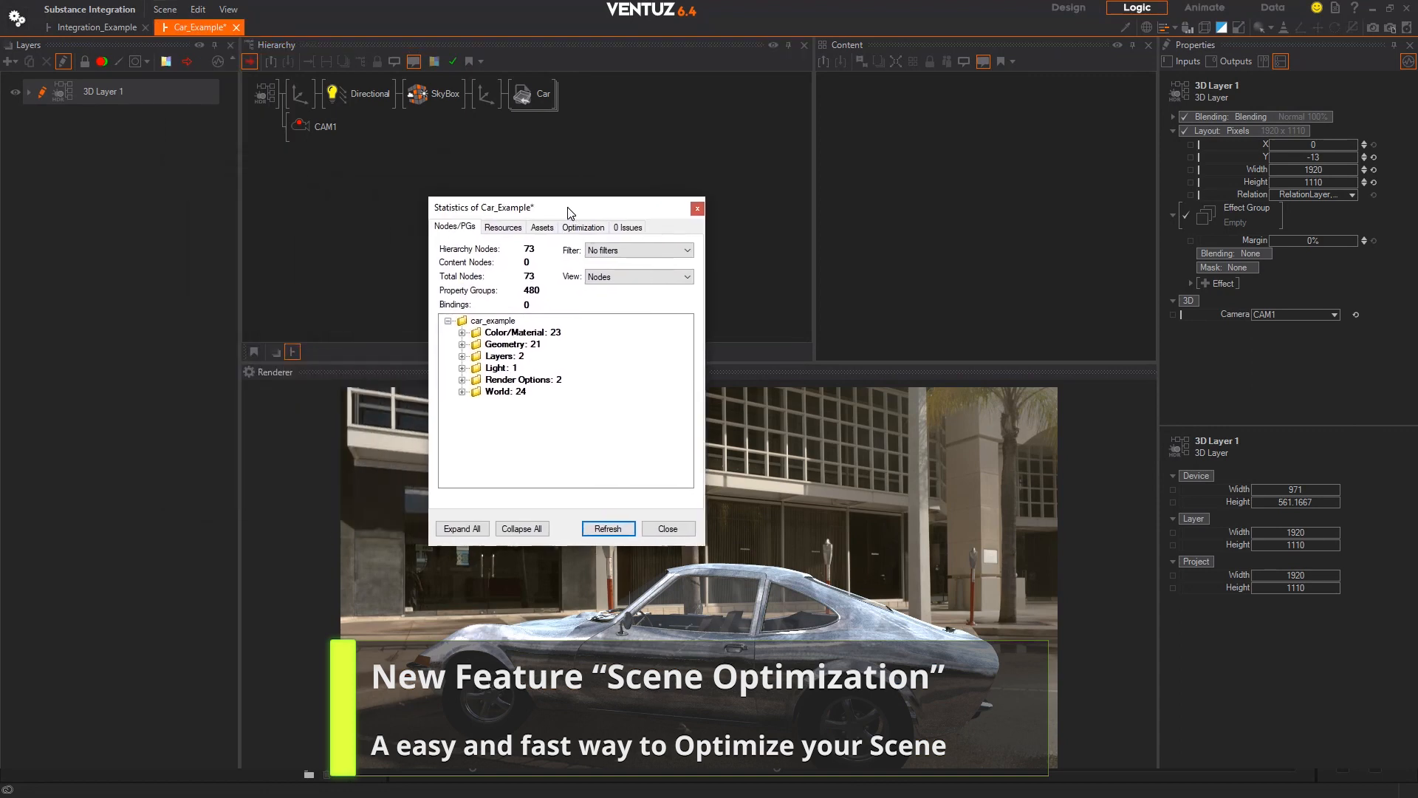
{"action": "left_click", "coordinate": [582, 227]}
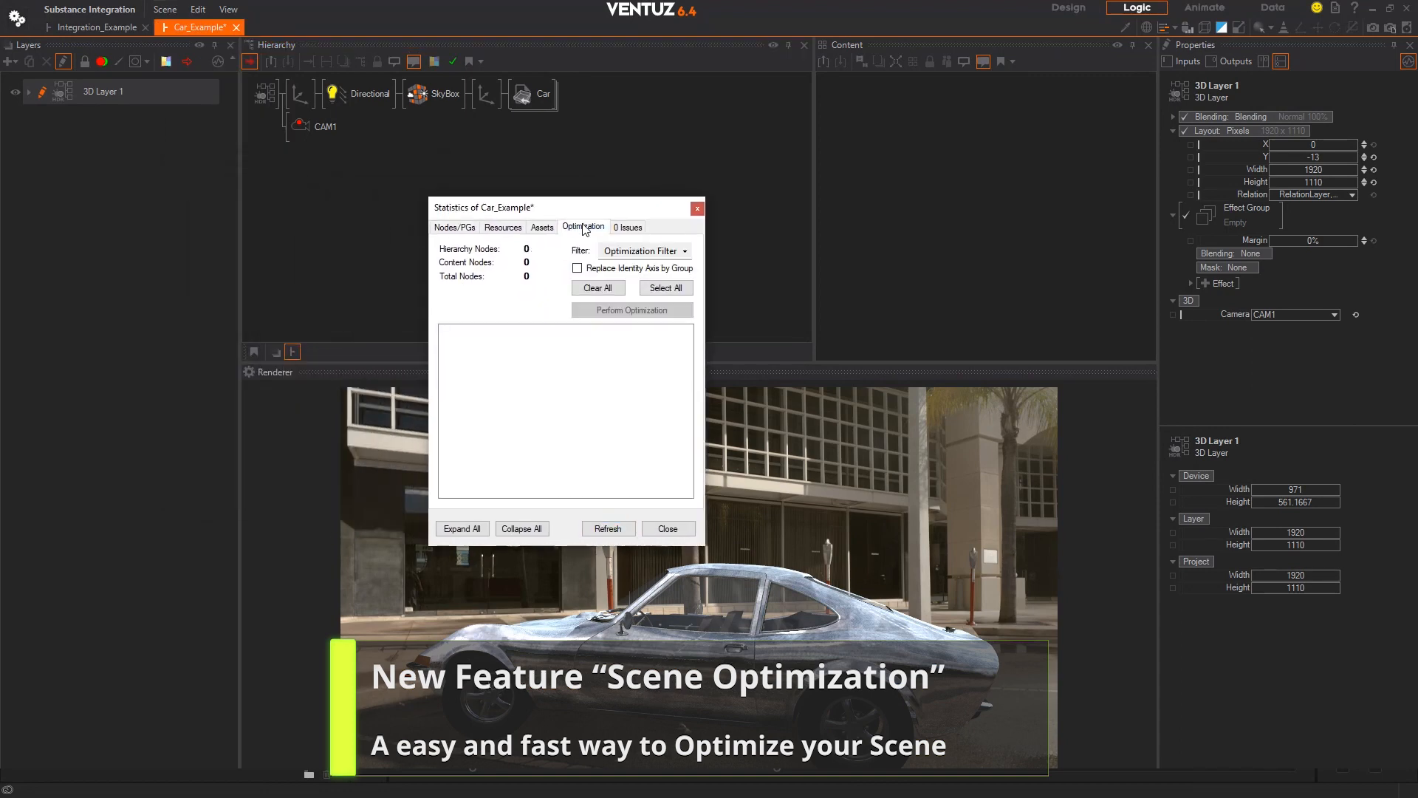
{"action": "left_click", "coordinate": [665, 287]}
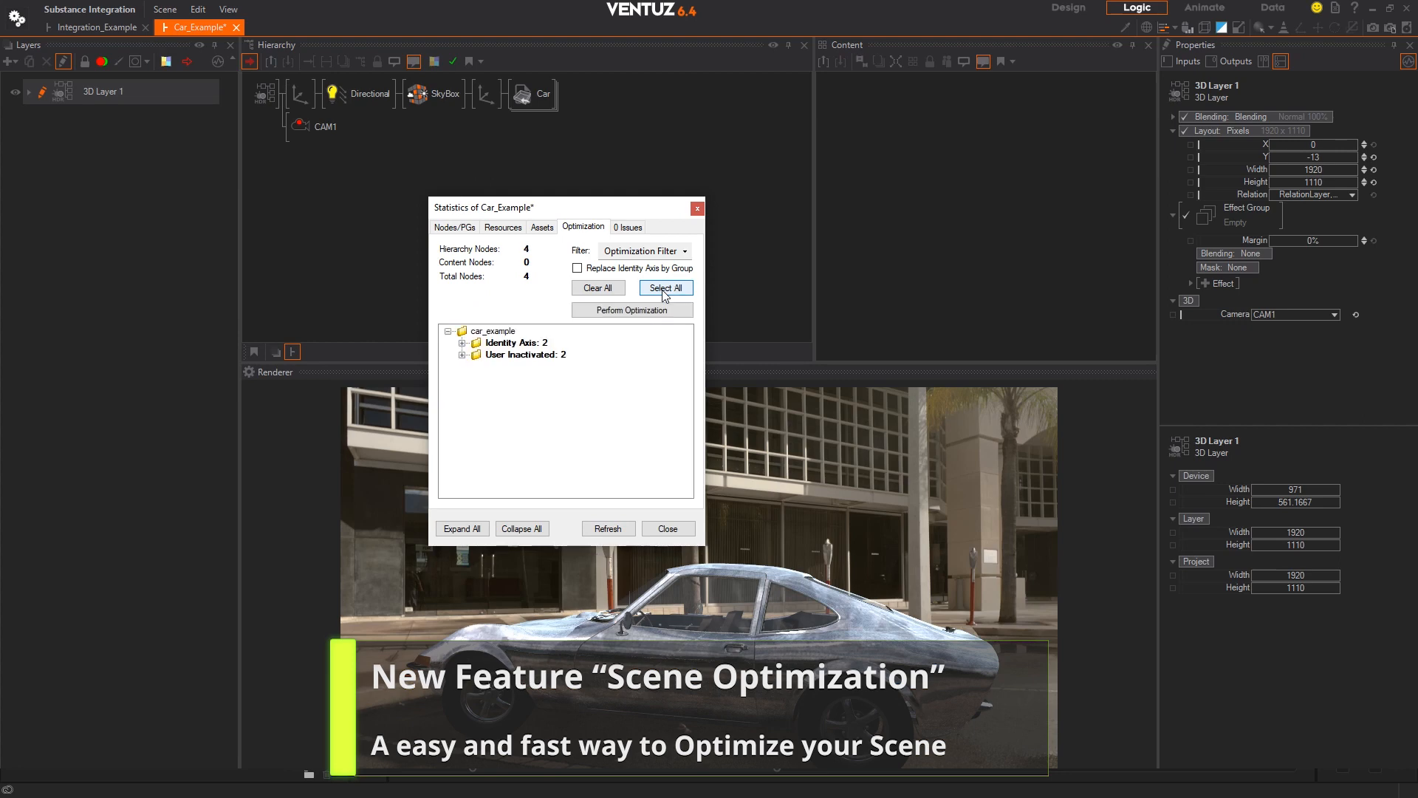
{"action": "left_click", "coordinate": [463, 342]}
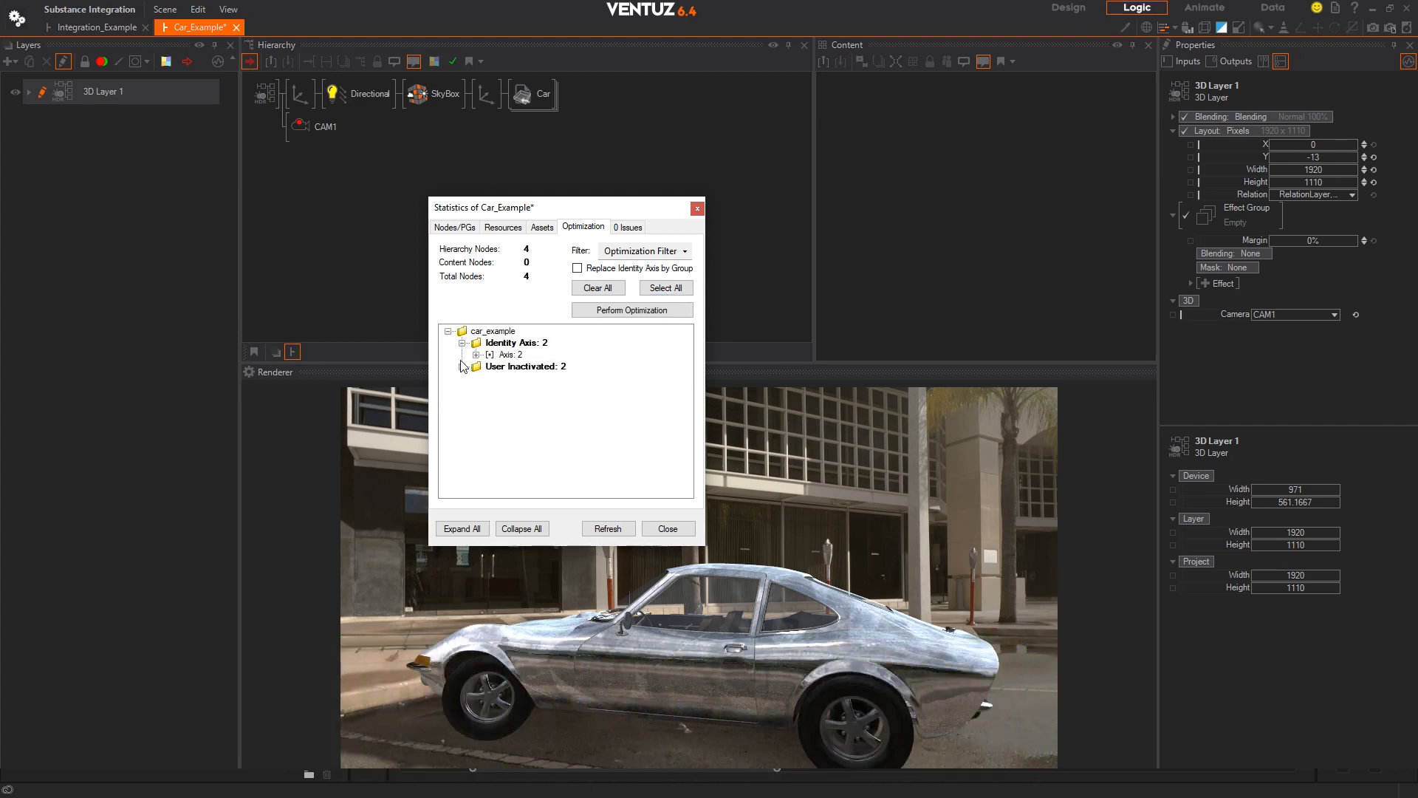
{"action": "left_click", "coordinate": [514, 342]}
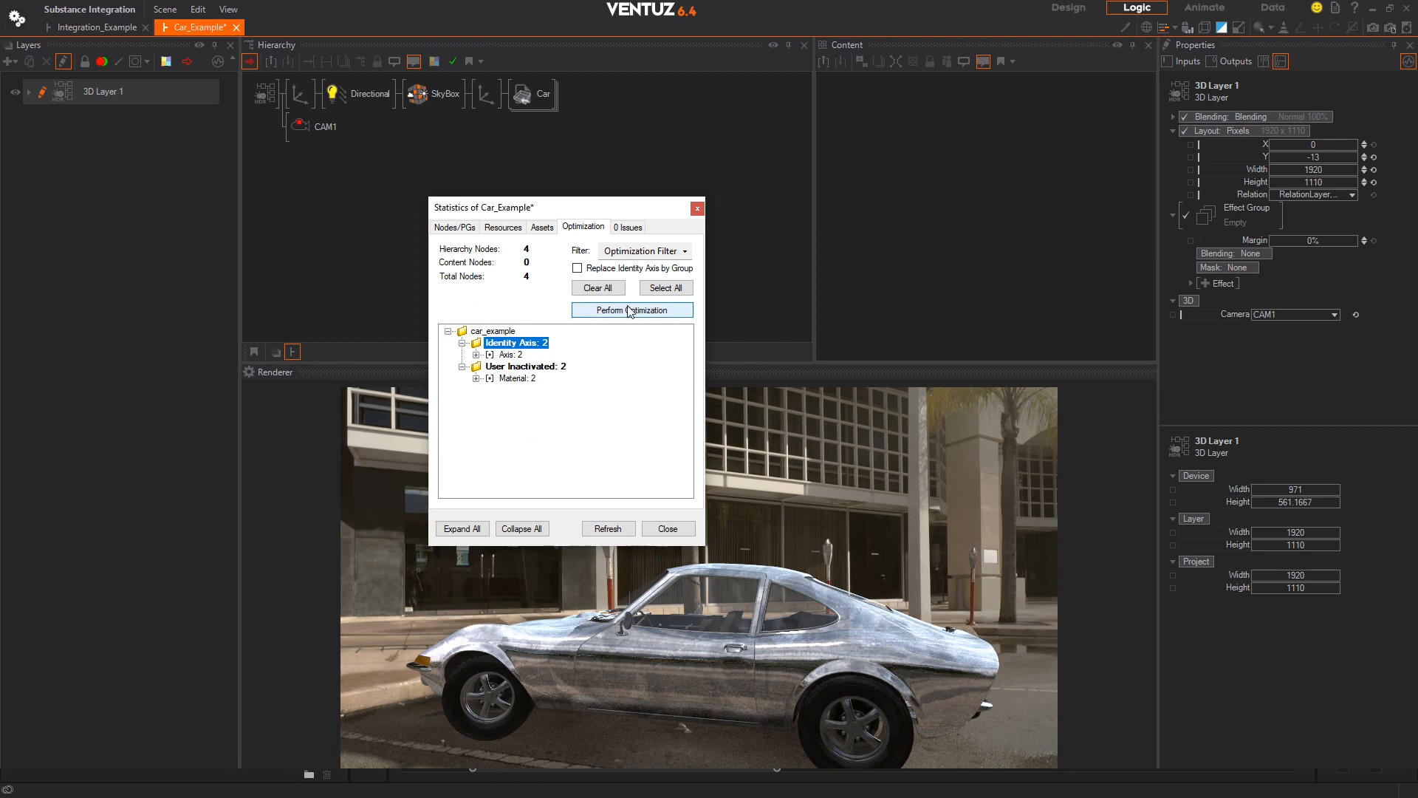
{"action": "mouse_move", "coordinate": [617, 320]}
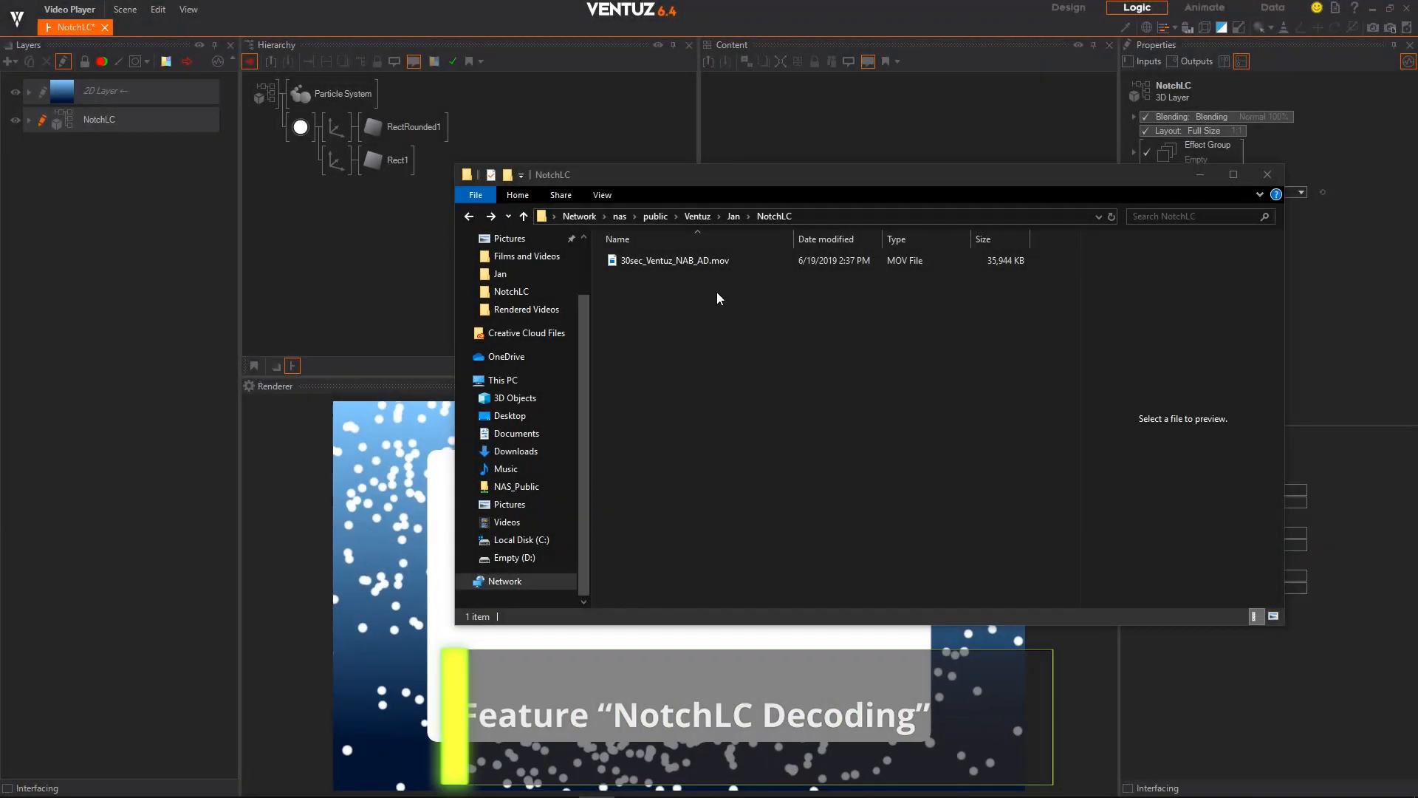
Select 30sec_Ventuz_NAB_AD.mov and start dragging it into the Ventuz scene
{"action": "left_click", "coordinate": [673, 261]}
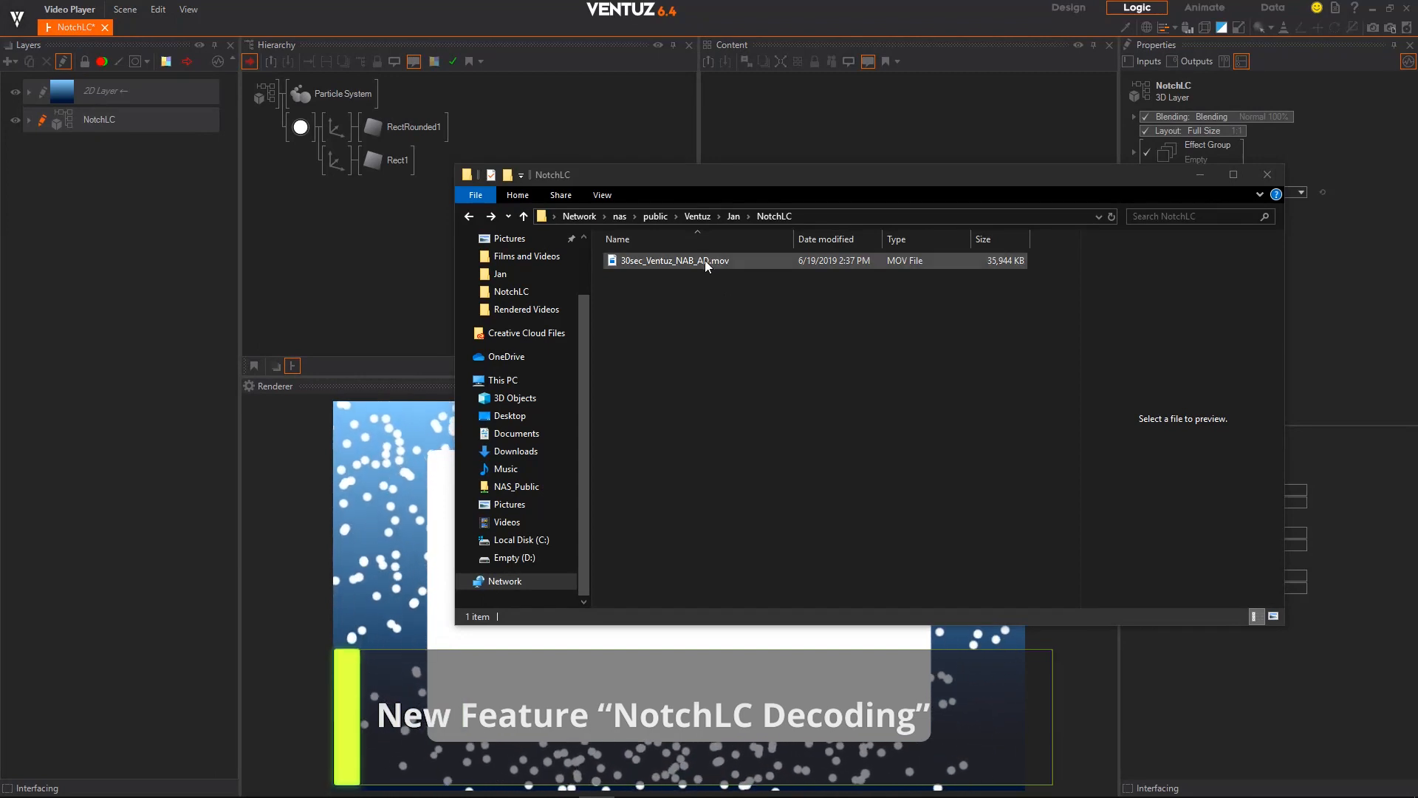
{"action": "left_click", "coordinate": [674, 261]}
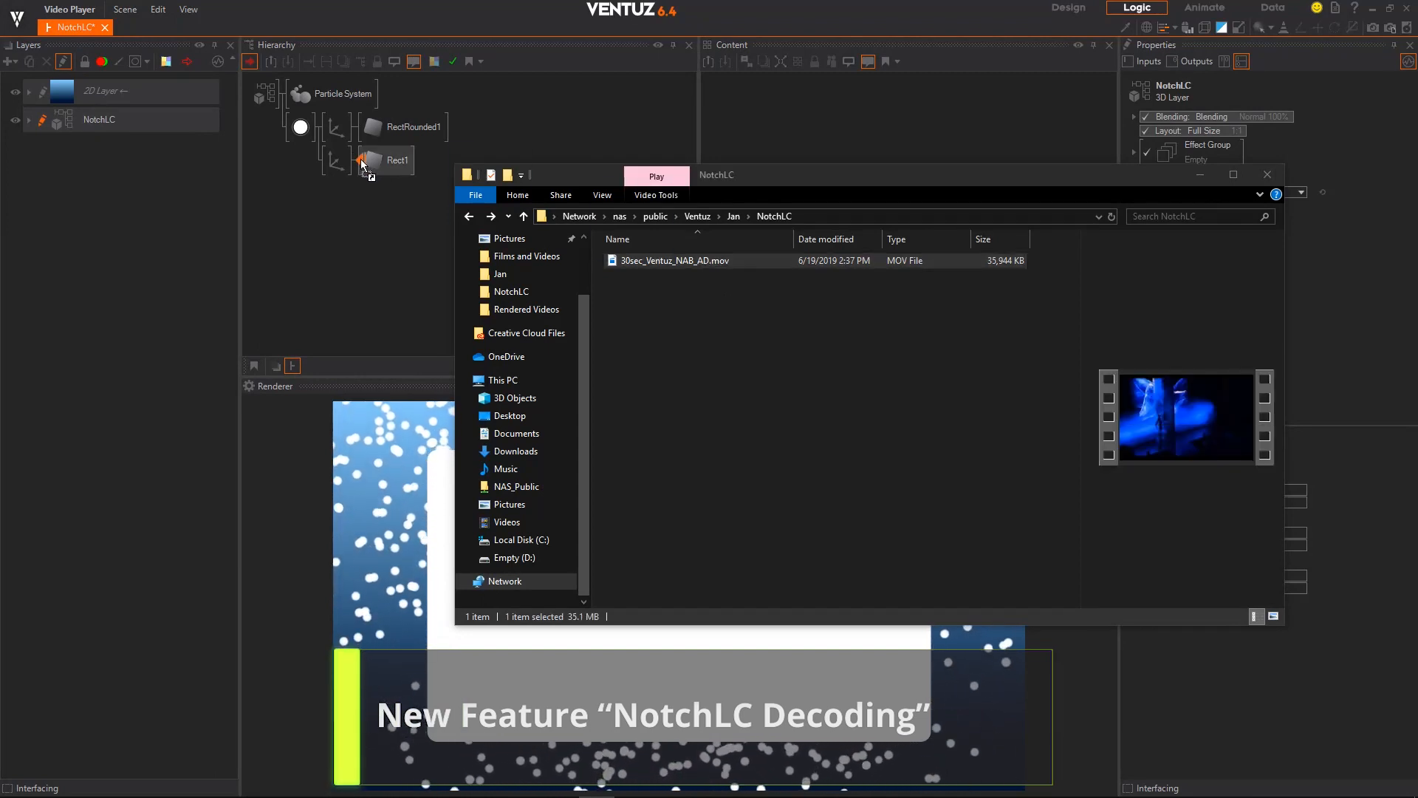